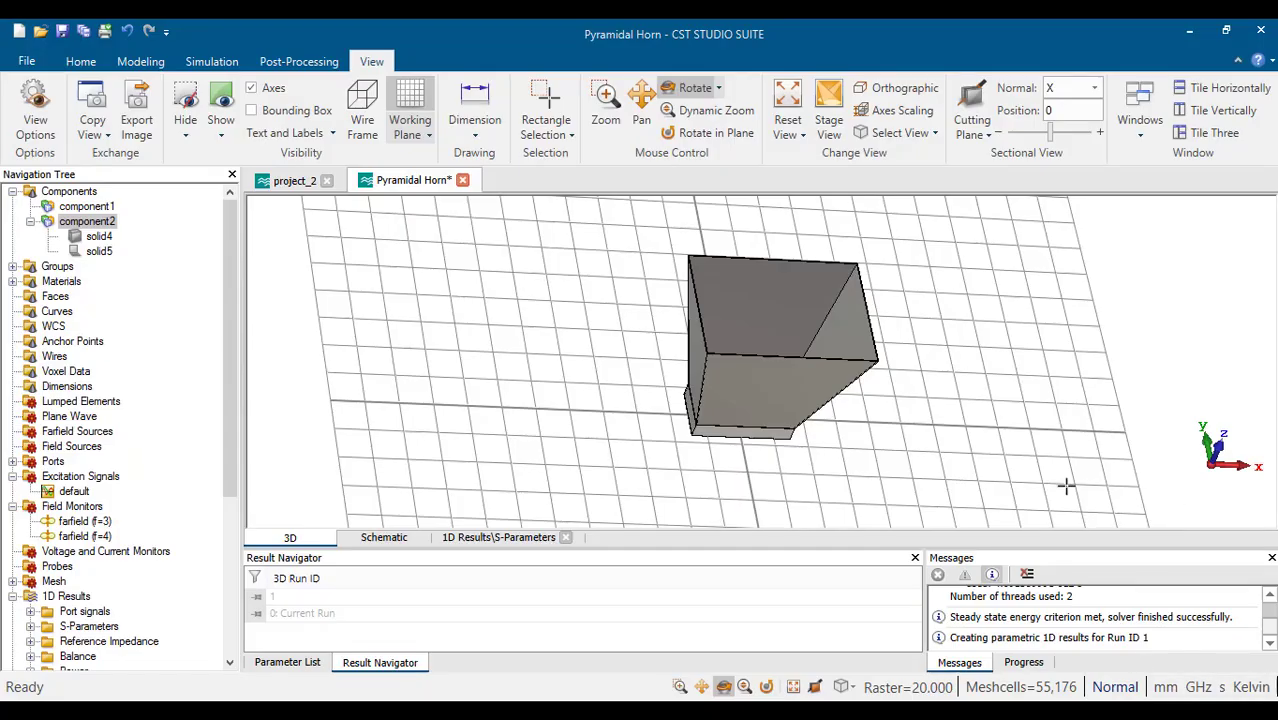
mouse_move(750, 298)
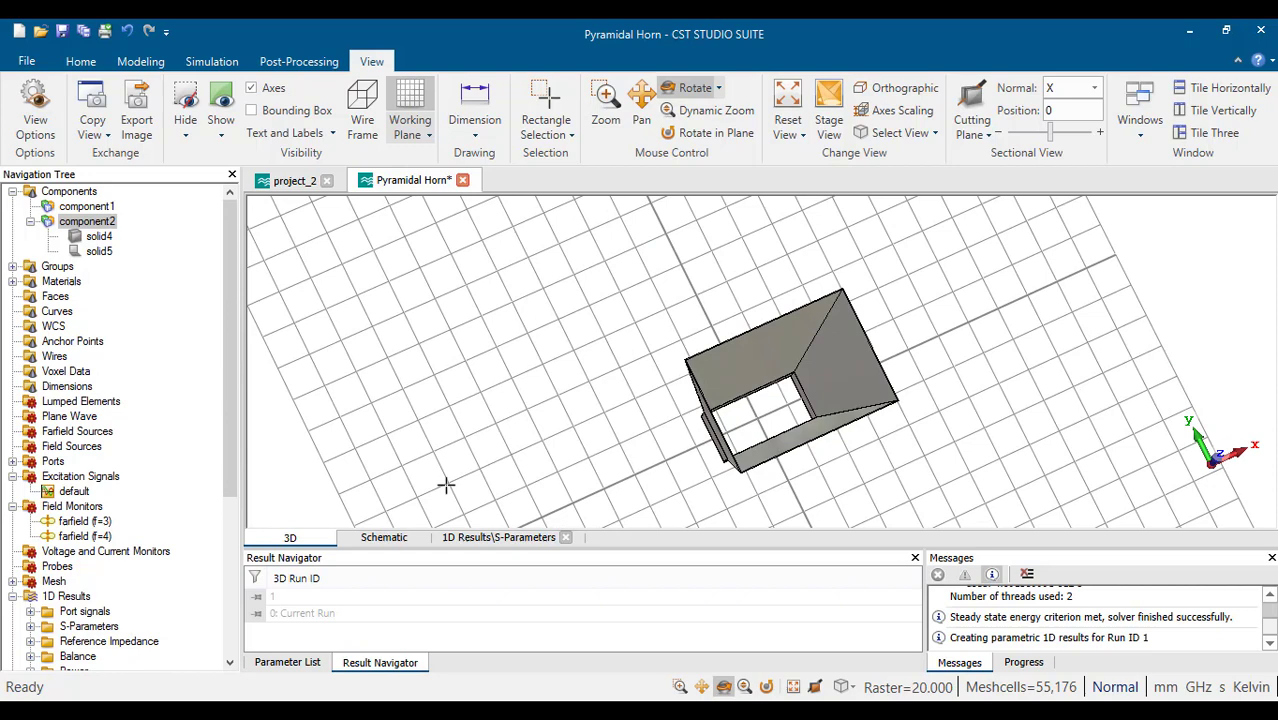
mouse_move(62, 480)
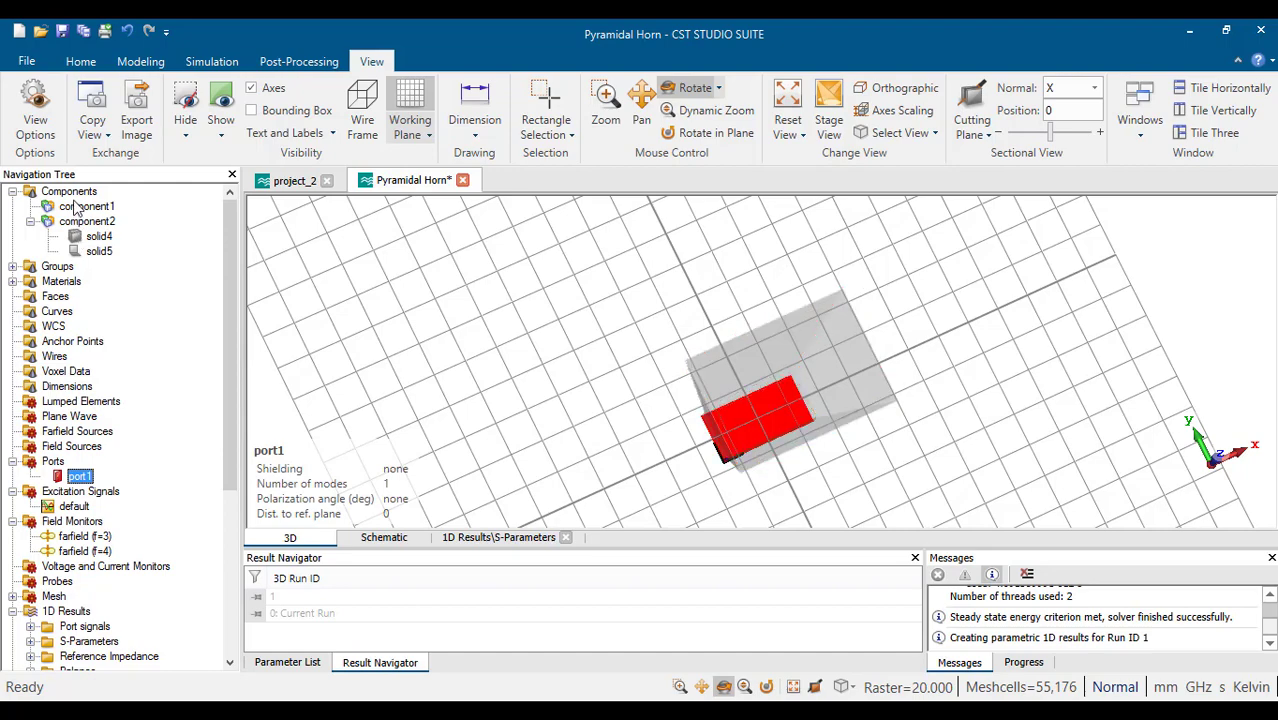
Check the horn's boundary settings without changes, then scroll to its 4 GHz far-field result
click(133, 61)
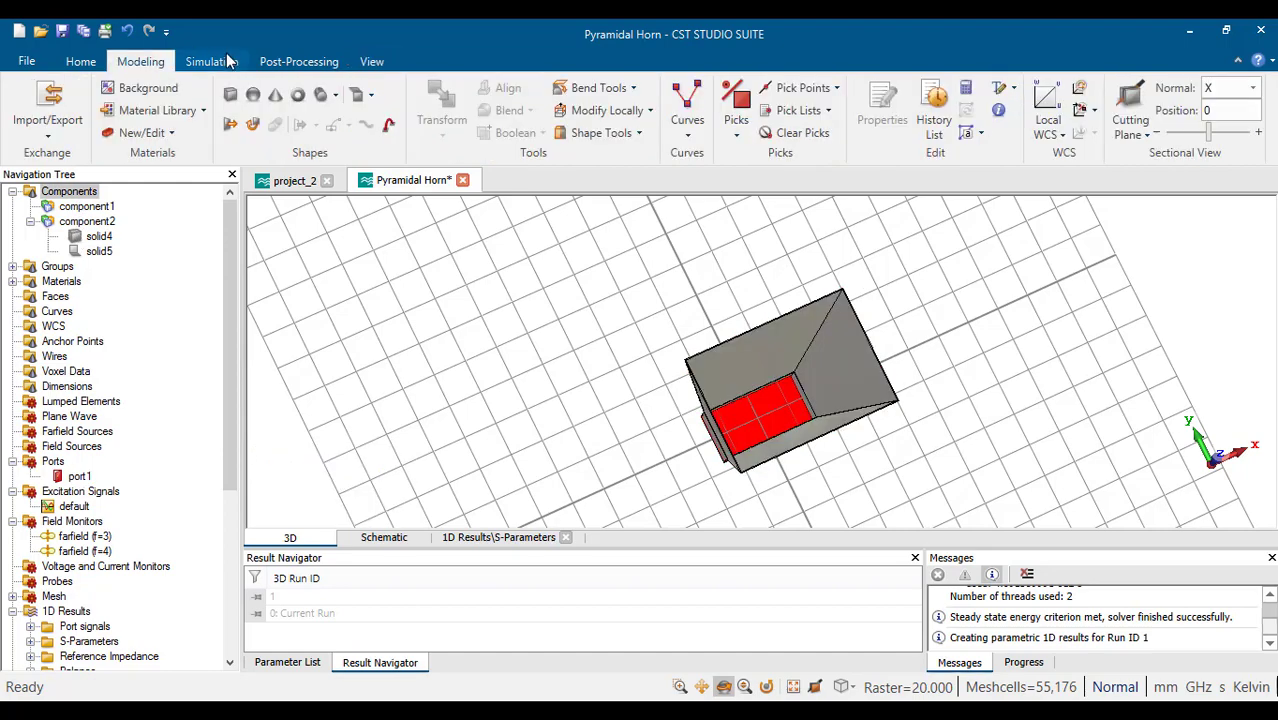
click(207, 60)
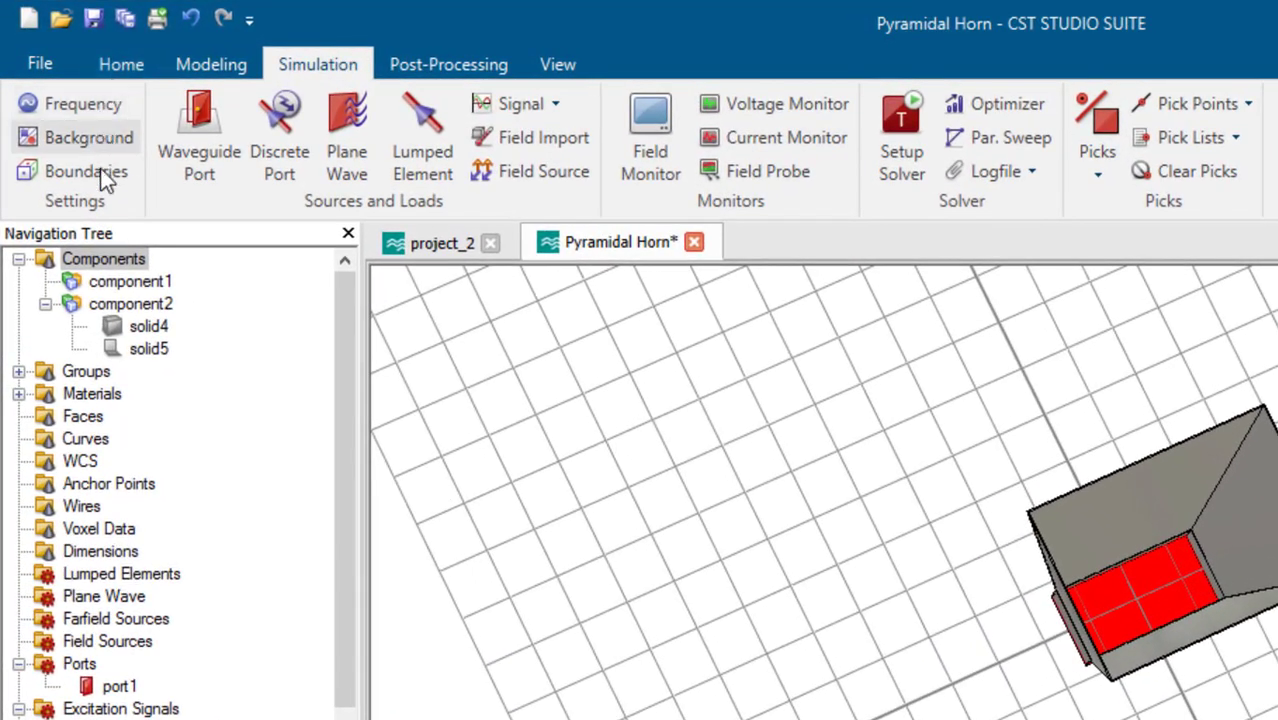
click(68, 171)
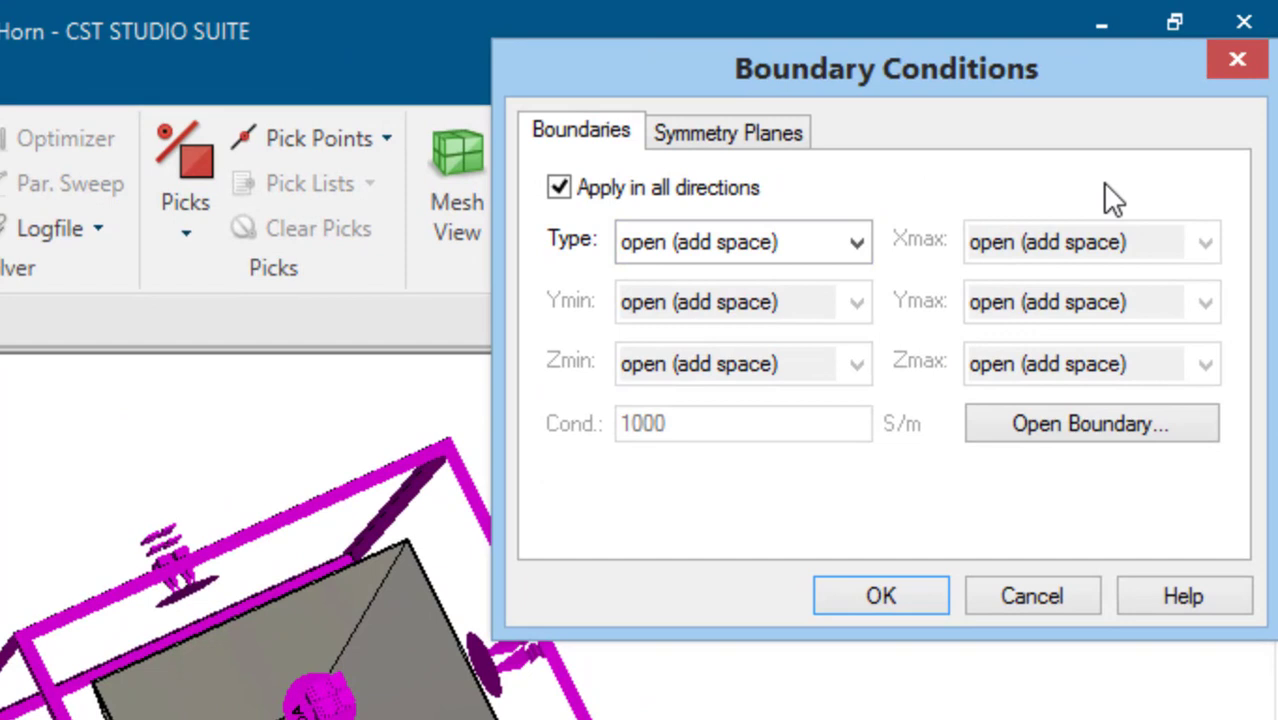
mouse_move(880, 595)
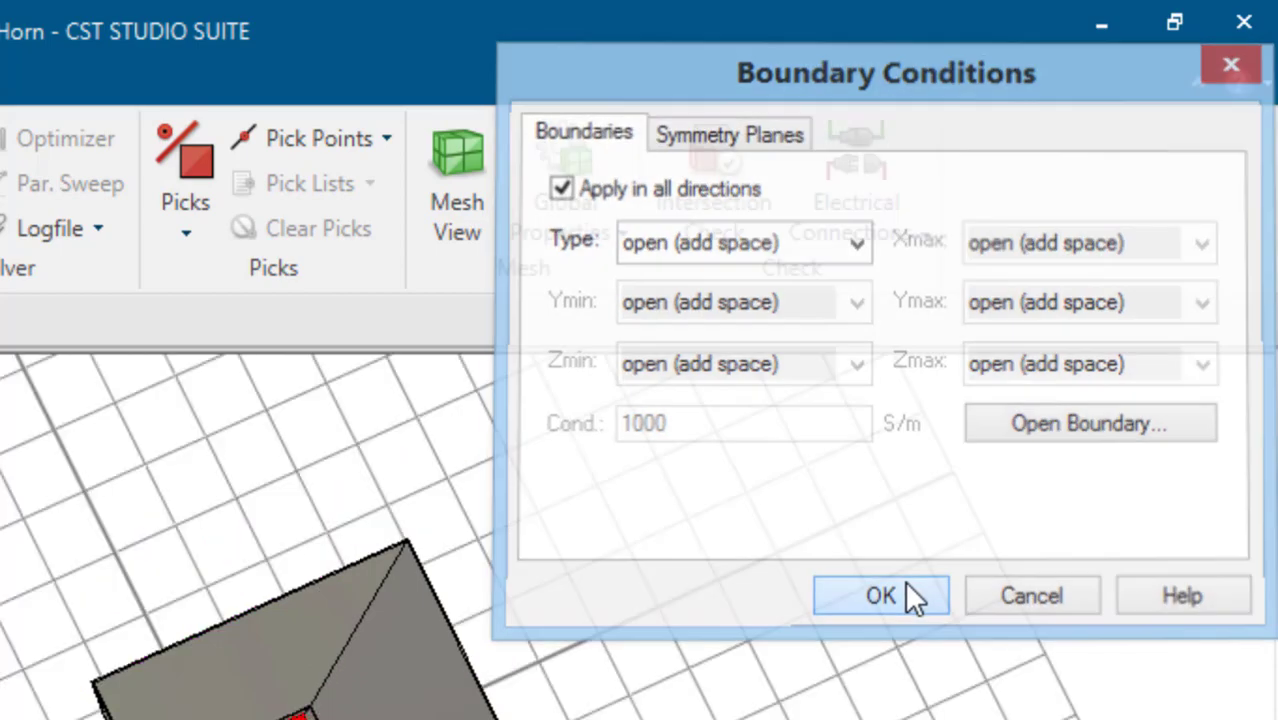
click(880, 595)
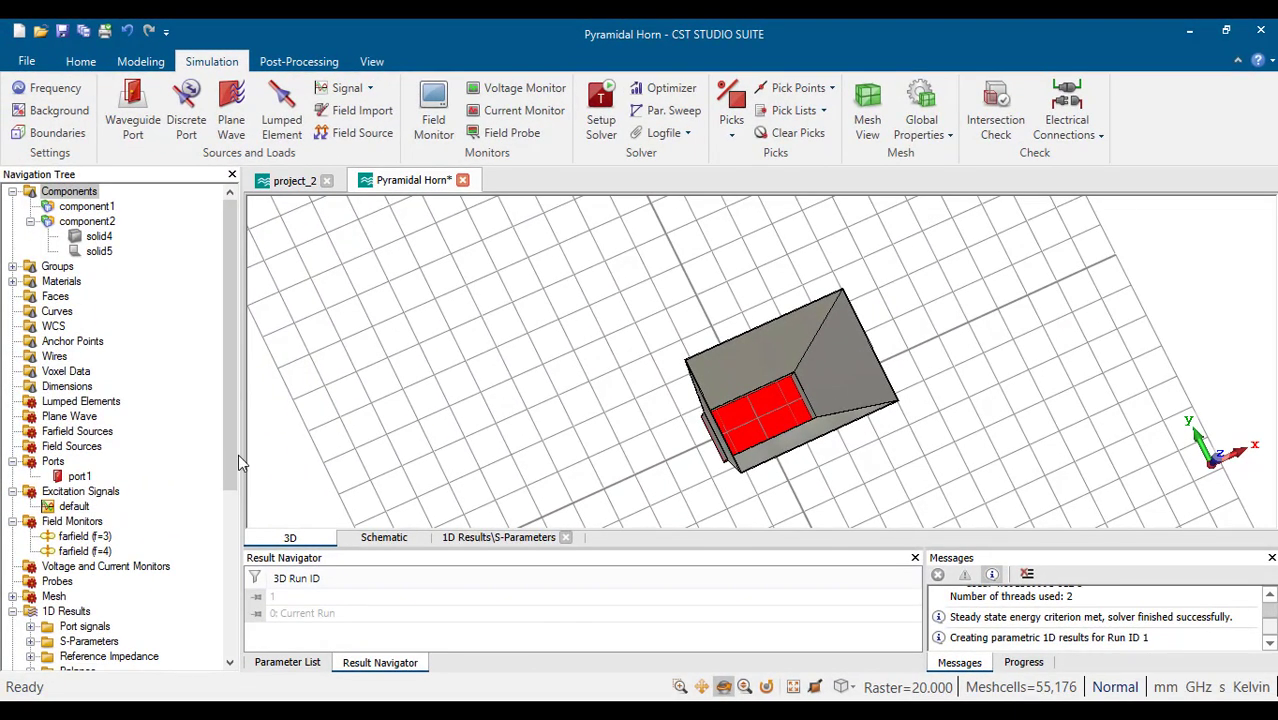
scroll(down, 3)
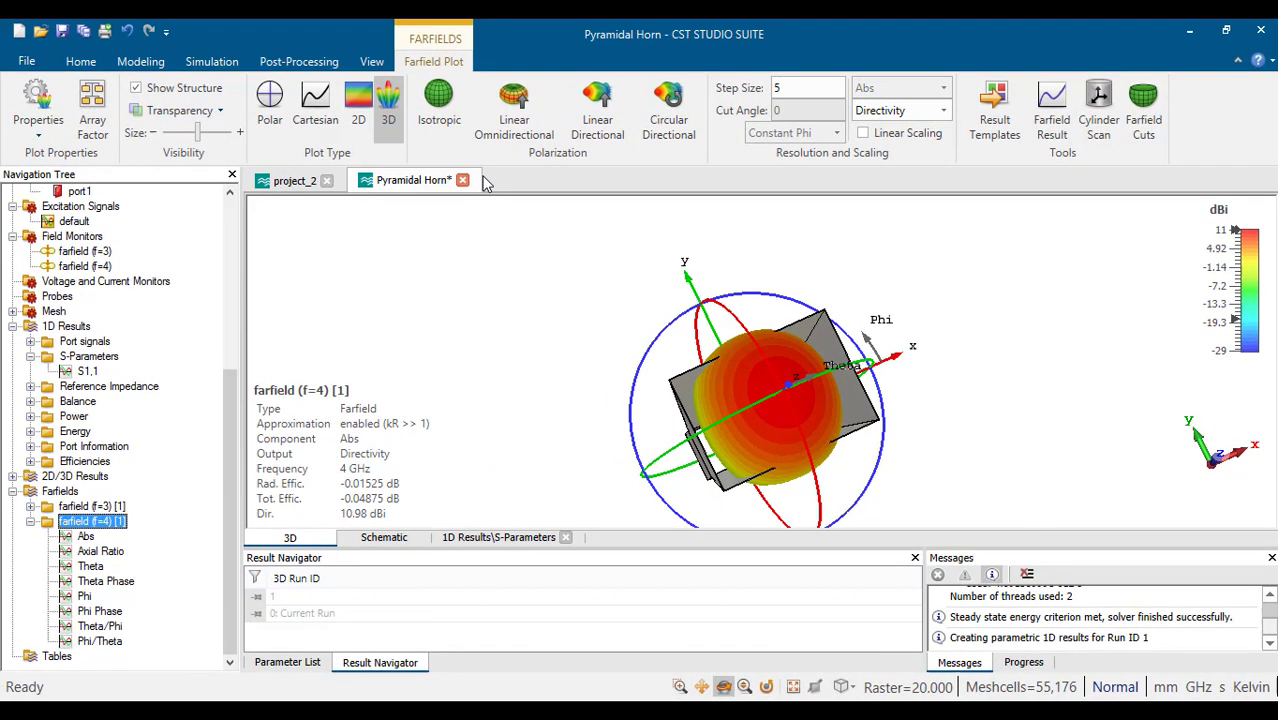
mouse_move(835, 300)
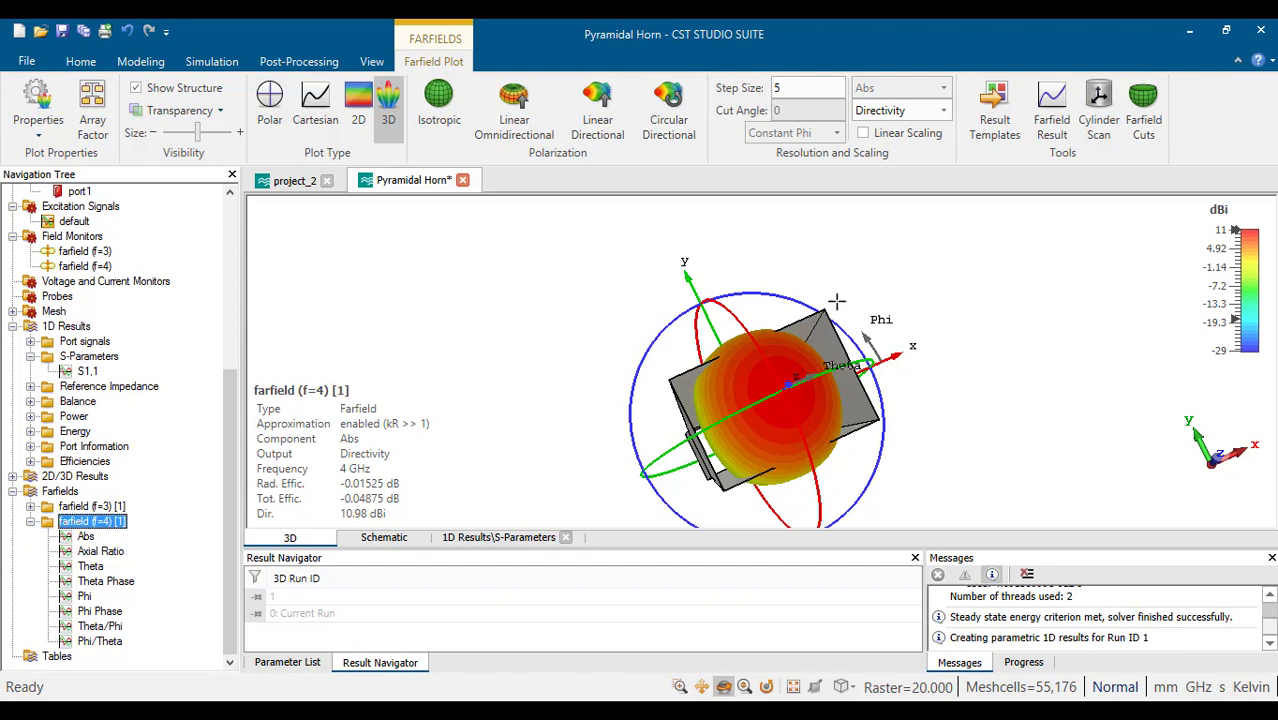
mouse_move(1098, 372)
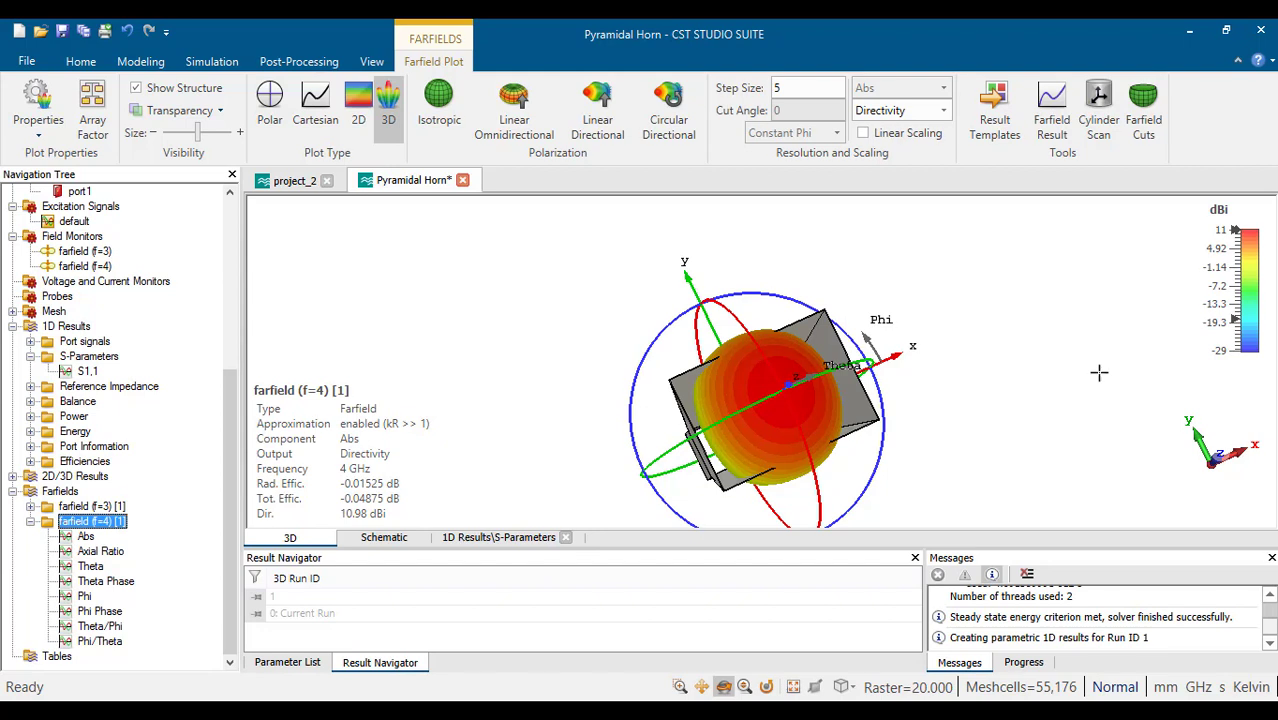
mouse_move(483, 182)
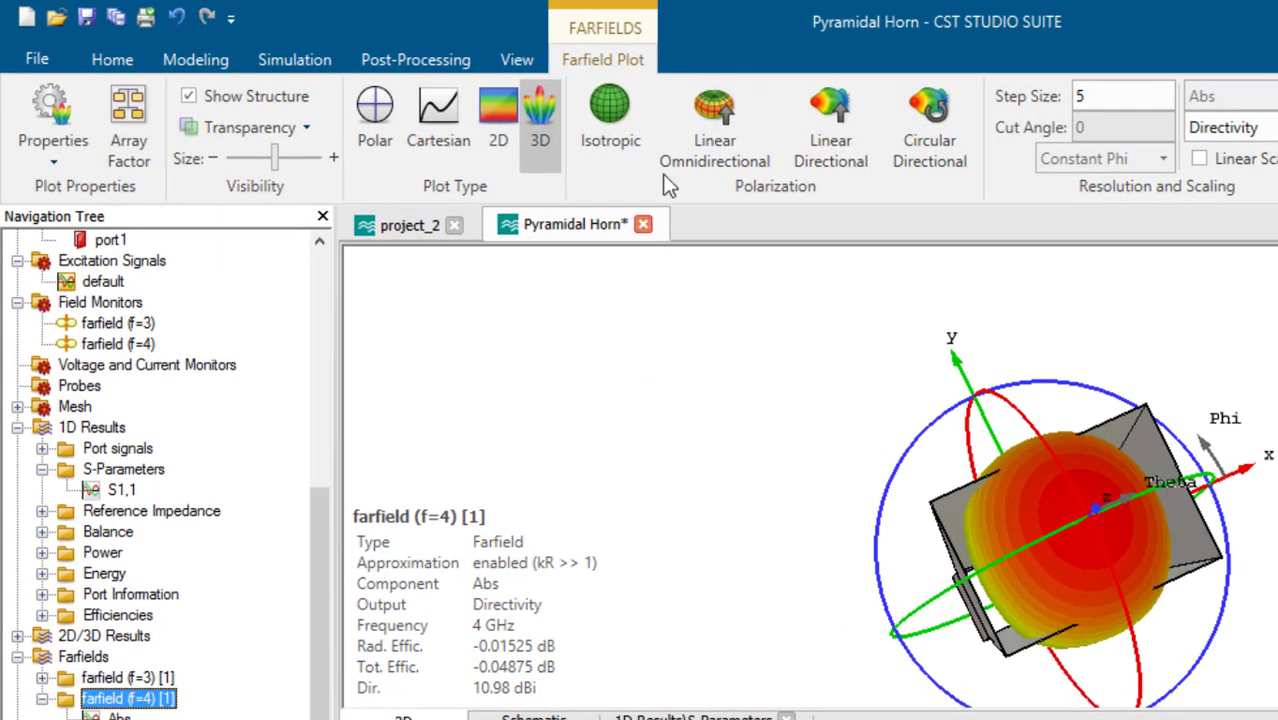
mouse_move(294, 72)
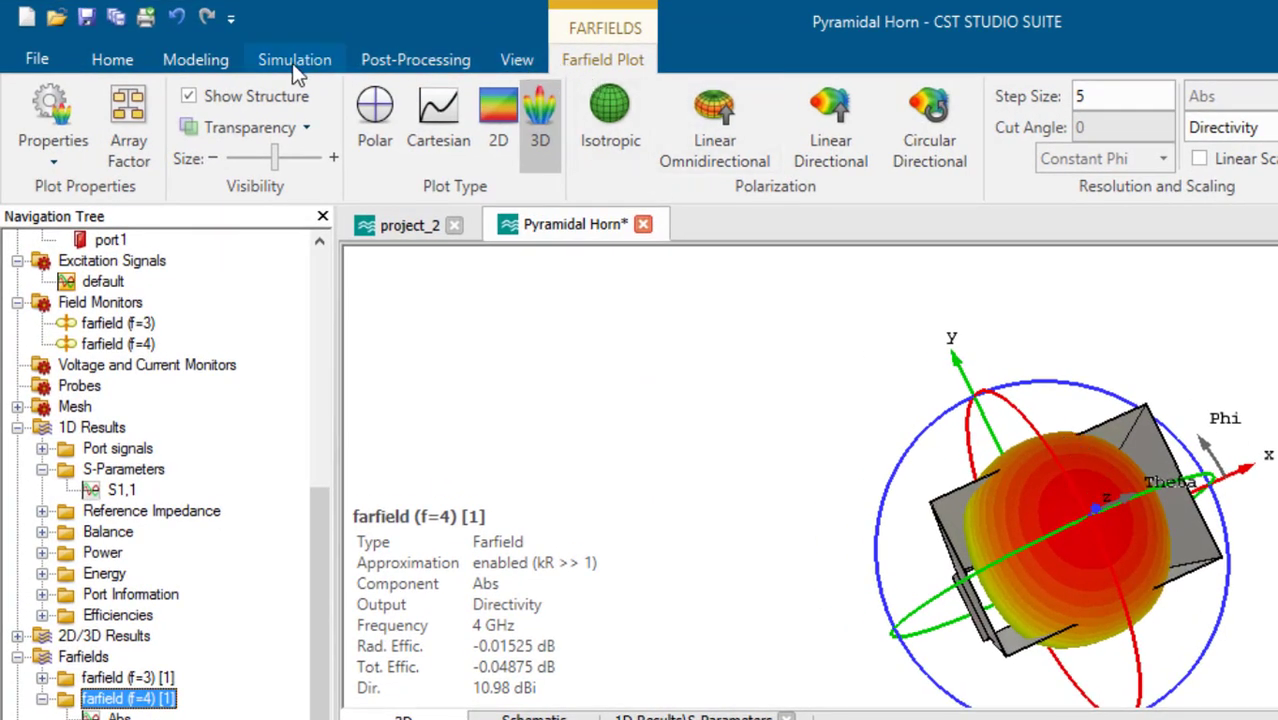
Reopen the horn's boundary settings, where the YZ, XZ and XY symmetry planes are all none
click(294, 59)
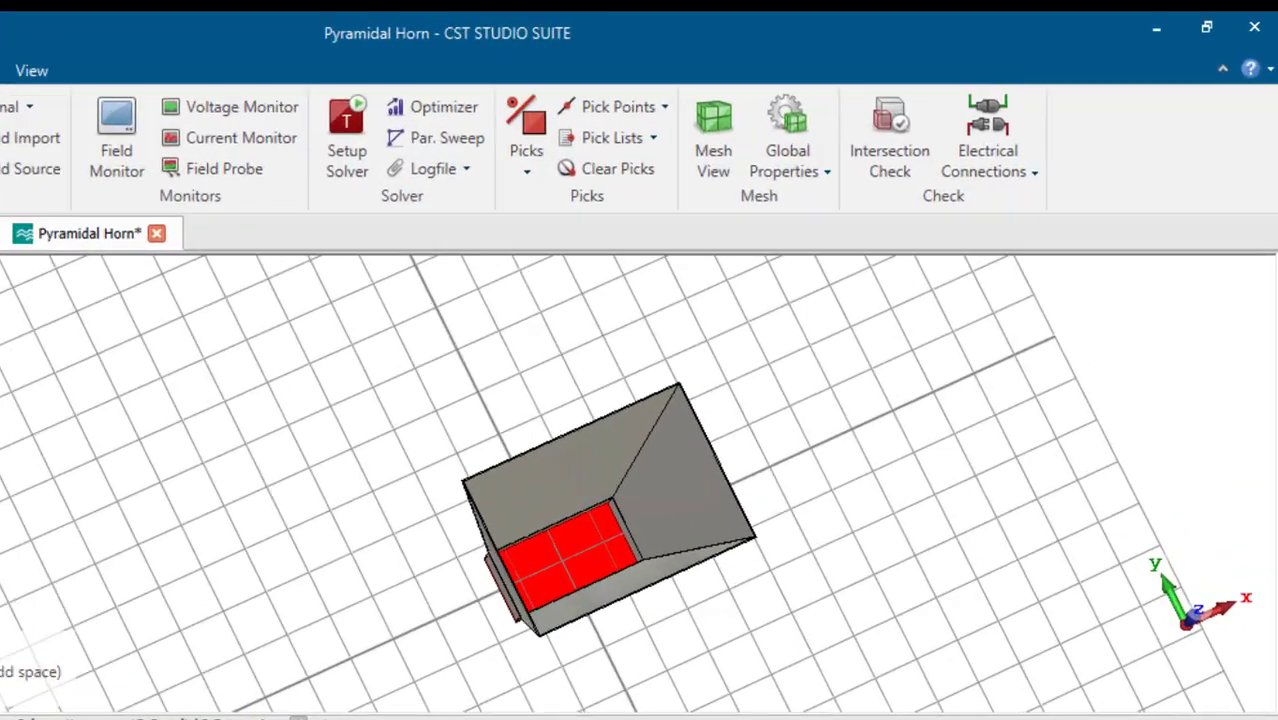
click(728, 130)
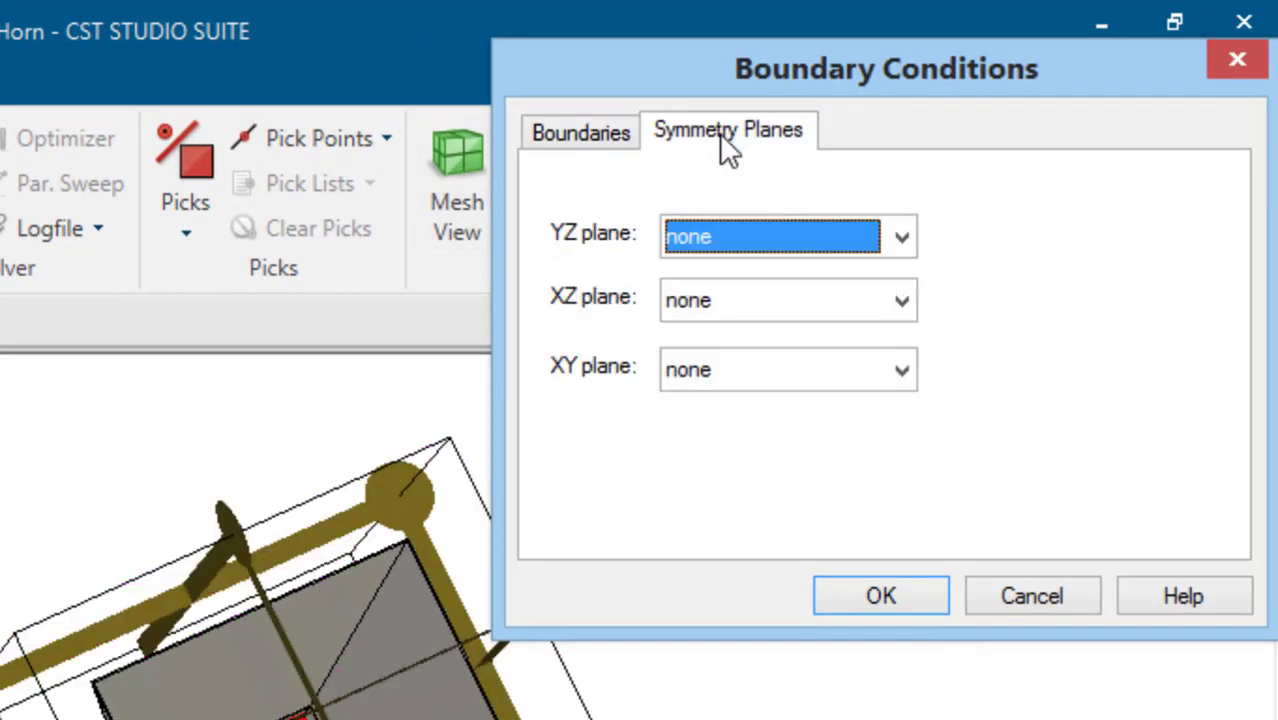
mouse_move(775, 165)
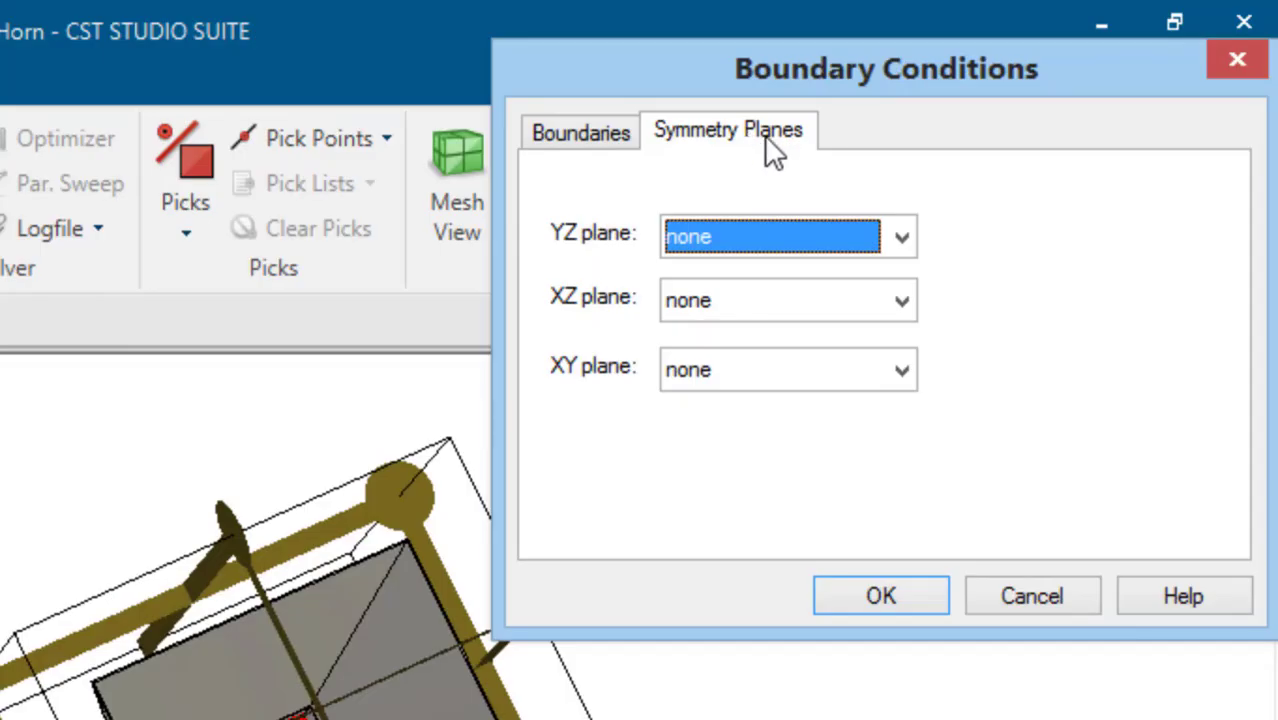
Make the YZ plane a magnetic (Ht = 0) symmetry plane and delete the old results
click(901, 236)
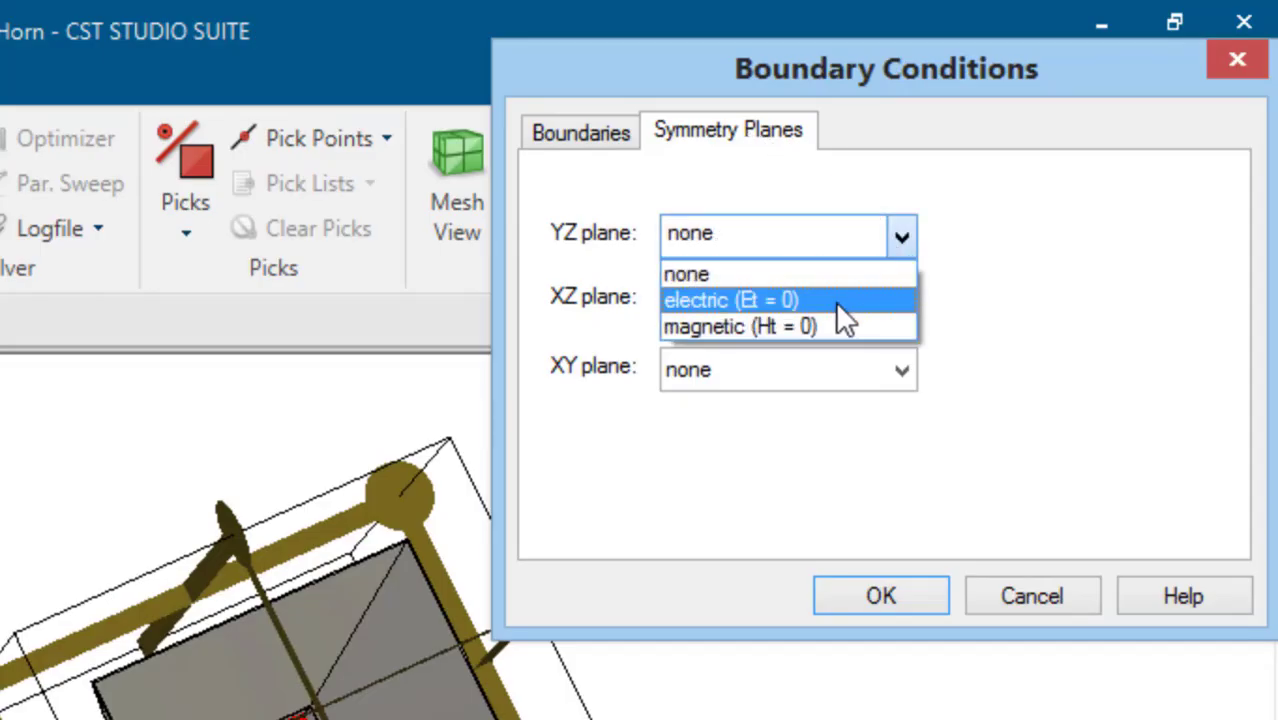
click(738, 326)
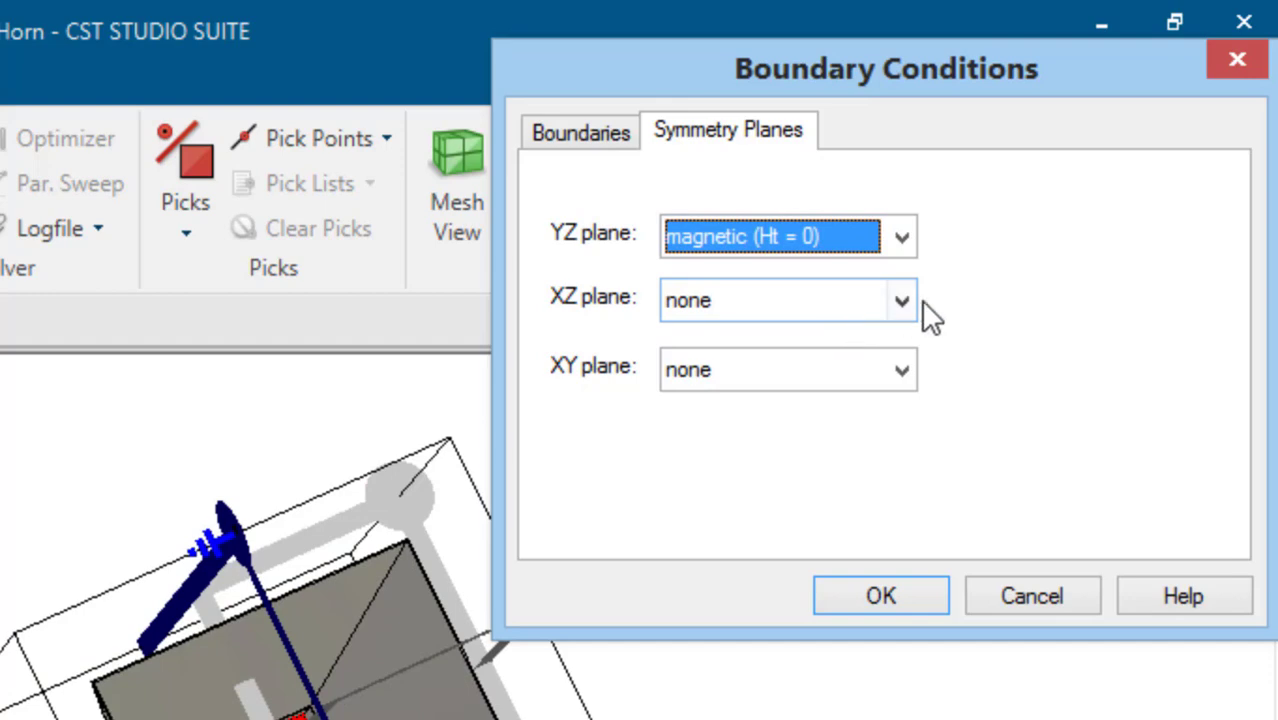
click(898, 300)
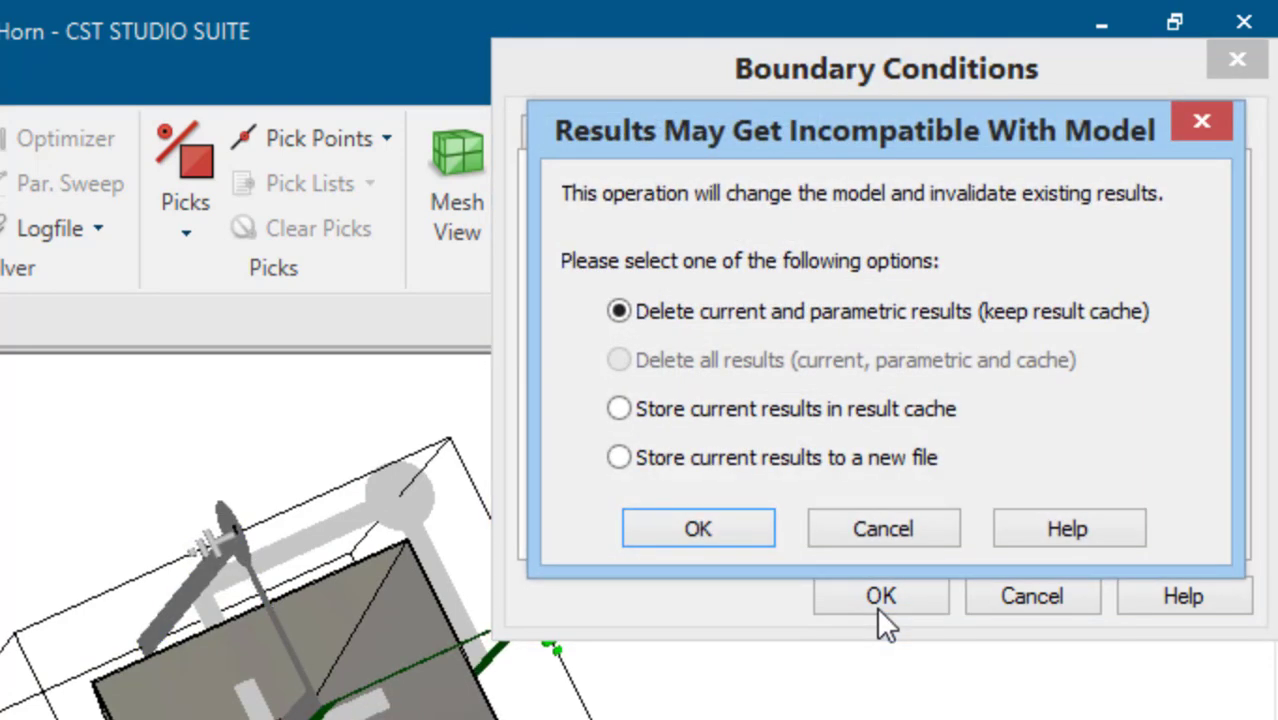
click(697, 527)
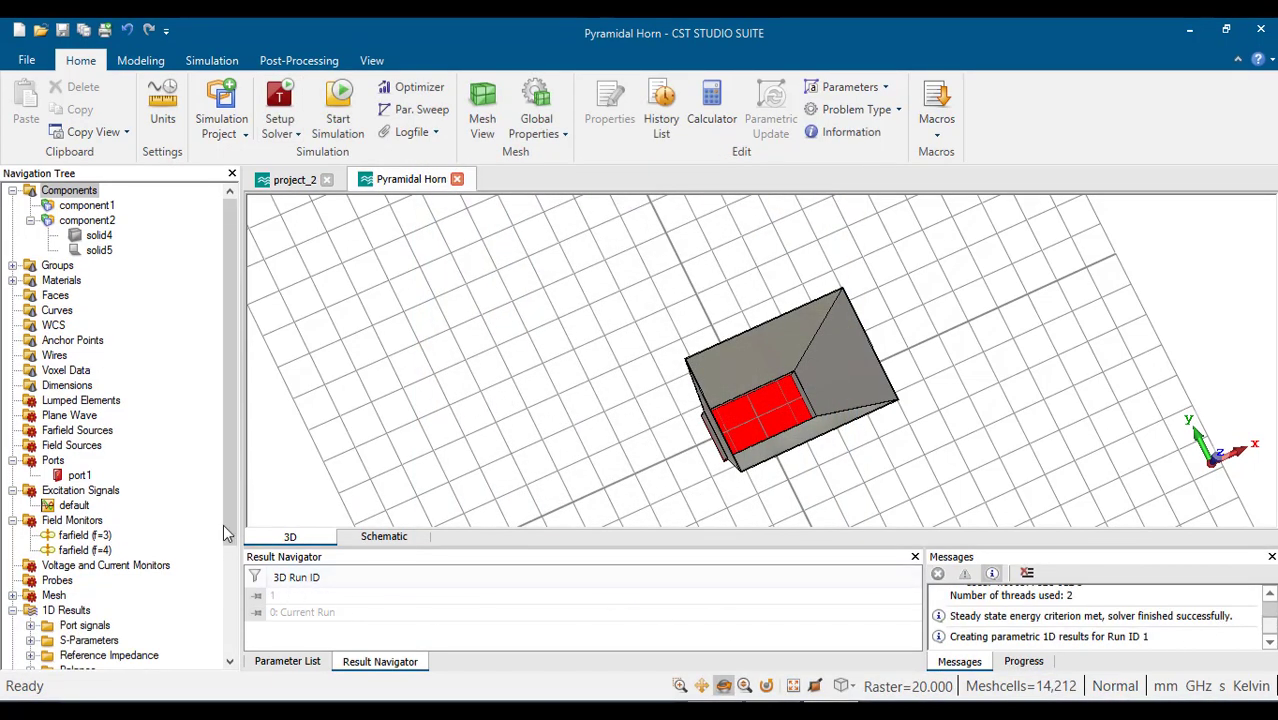
Display the symmetric horn's 4 GHz far-field, peaking at 10.98 dBi on 14,212 cells
scroll(down, 3)
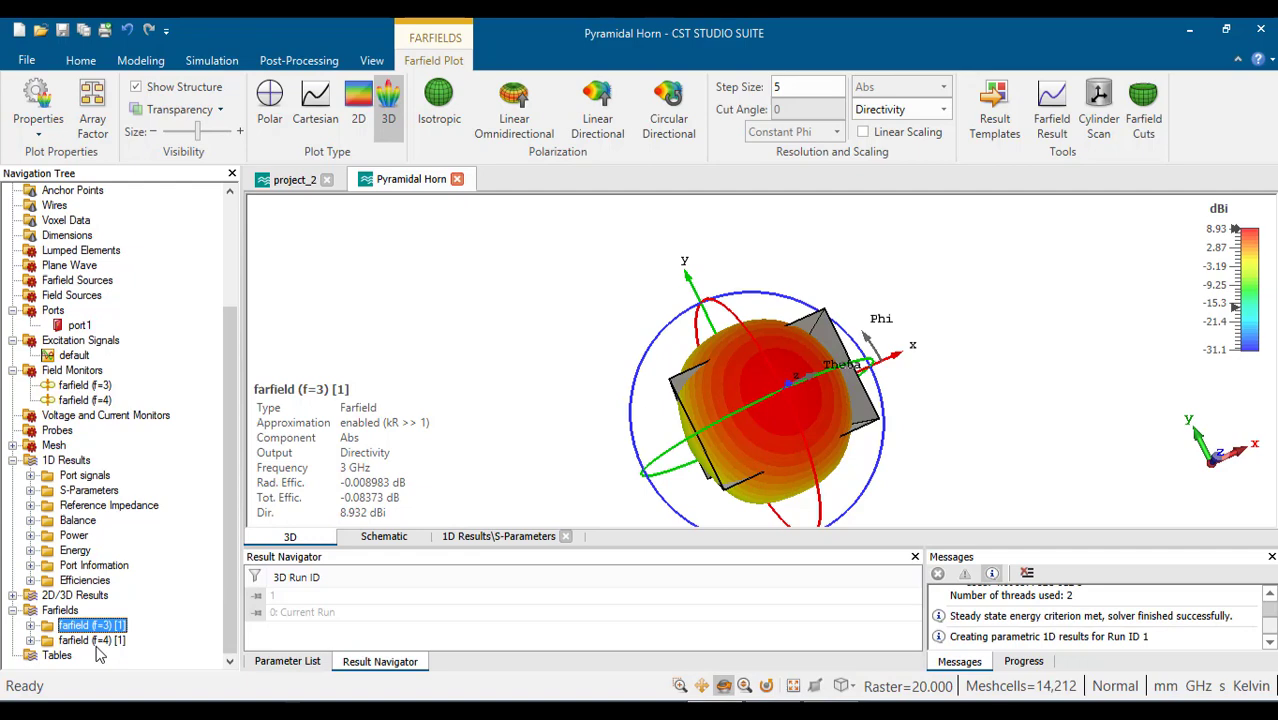
click(85, 632)
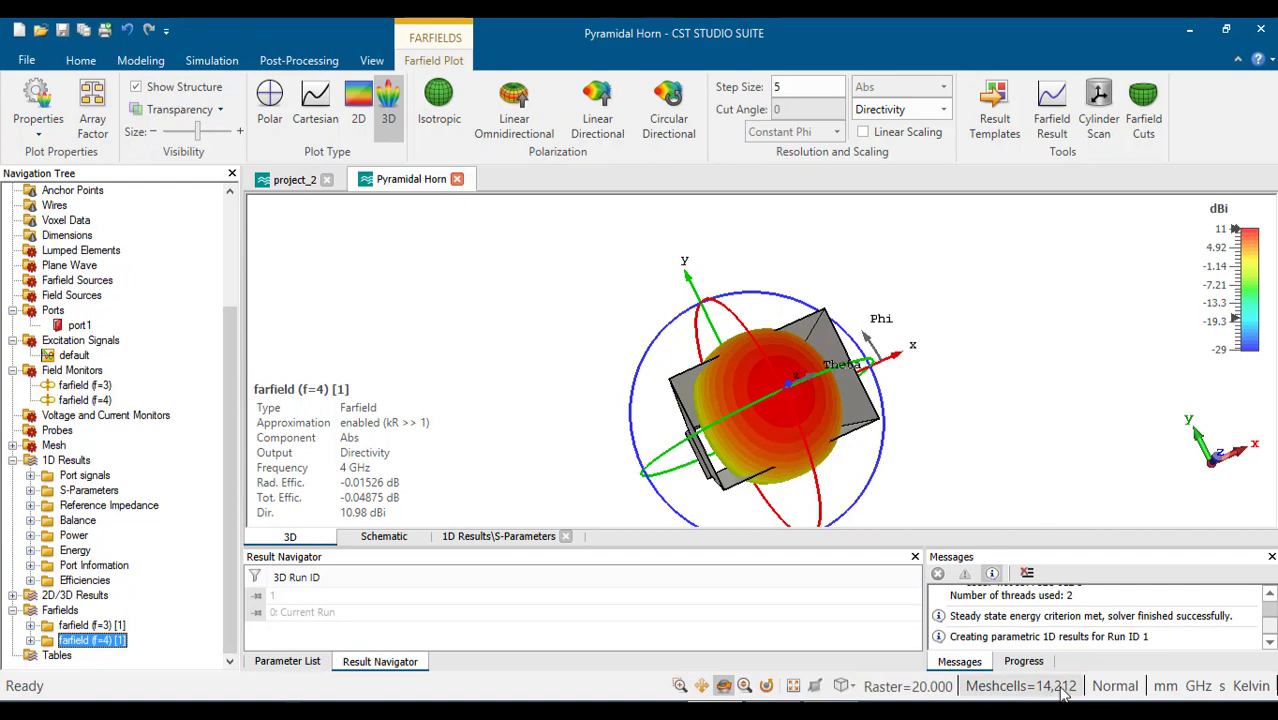
In the patch antenna project, check boundaries without changes and show the S1,1 curve
click(294, 179)
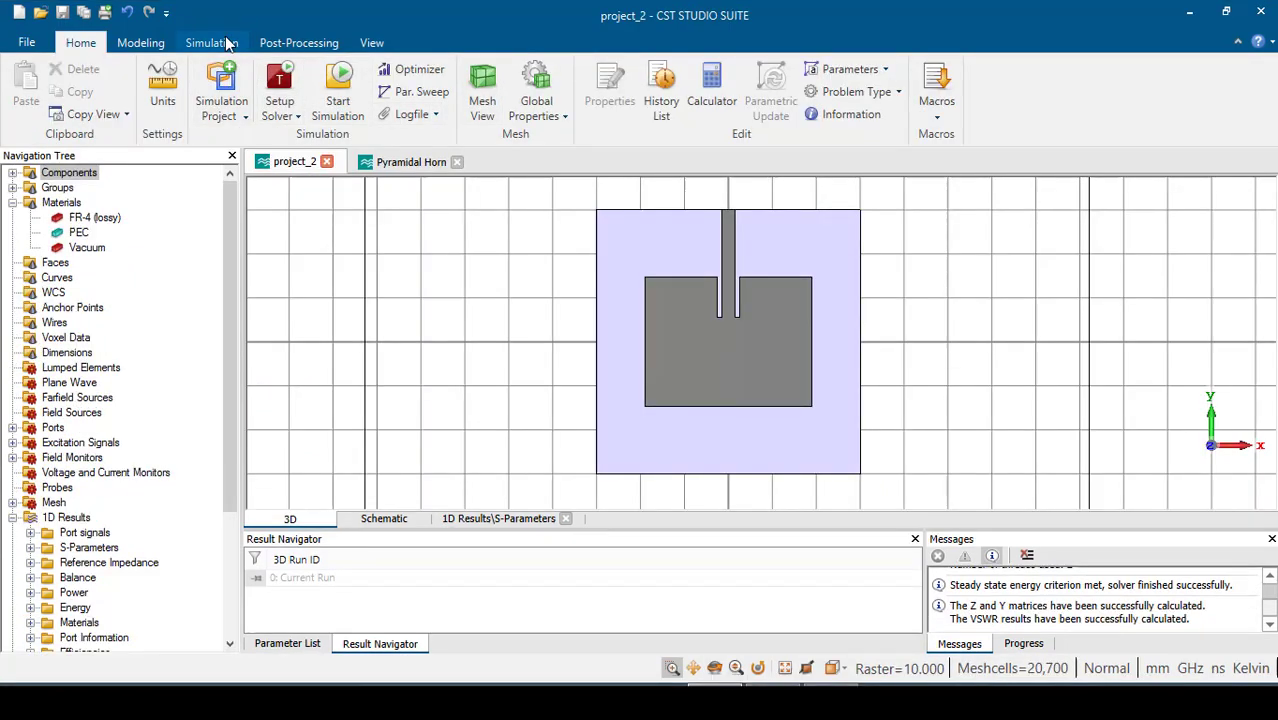
click(207, 42)
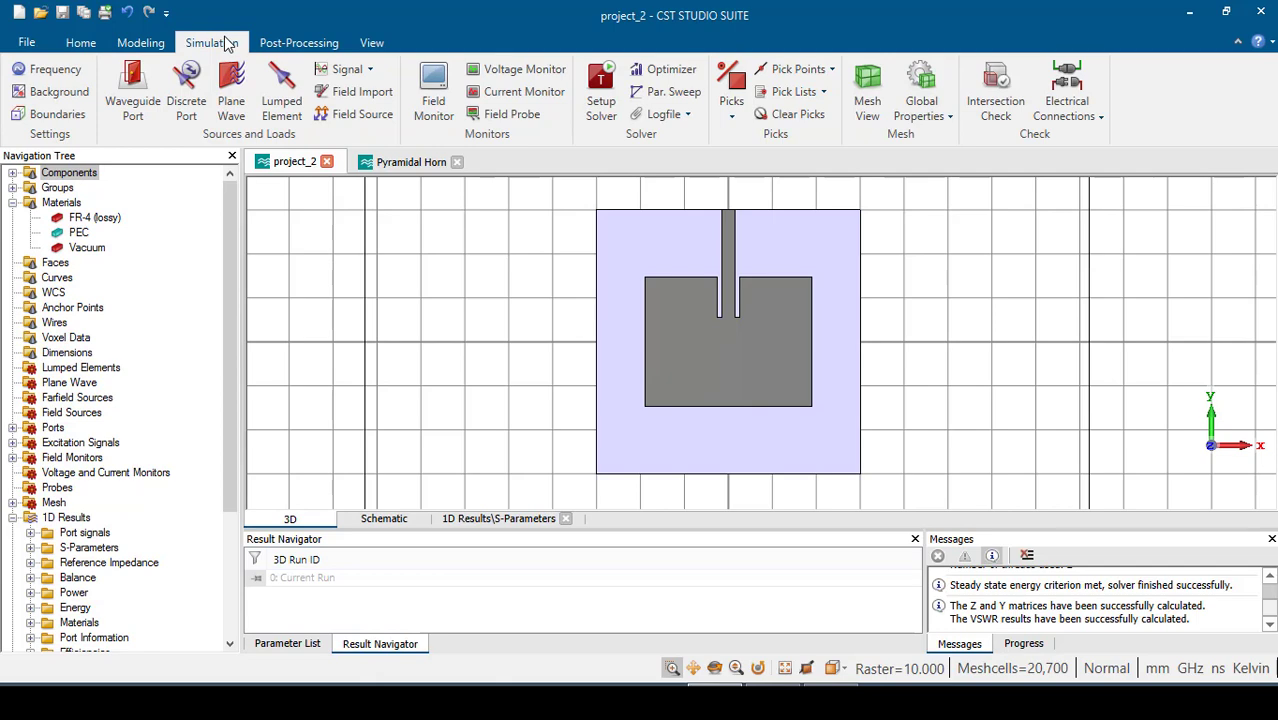
click(35, 113)
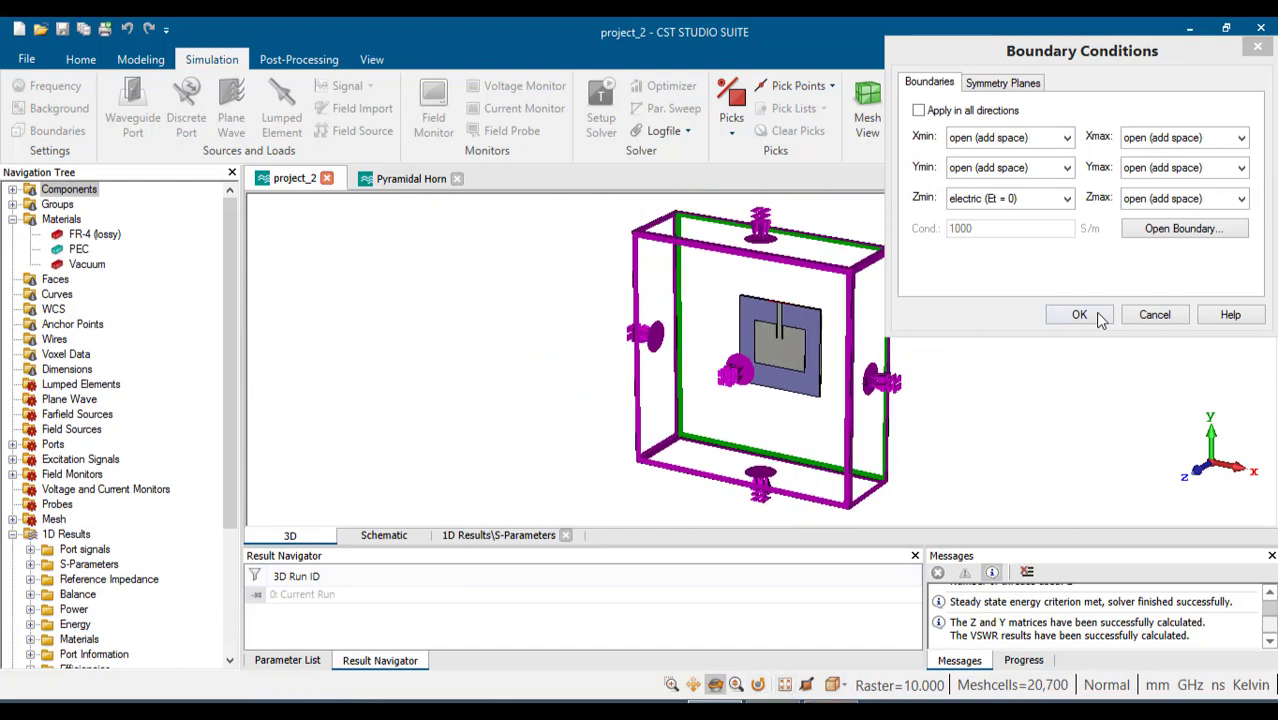
click(1079, 314)
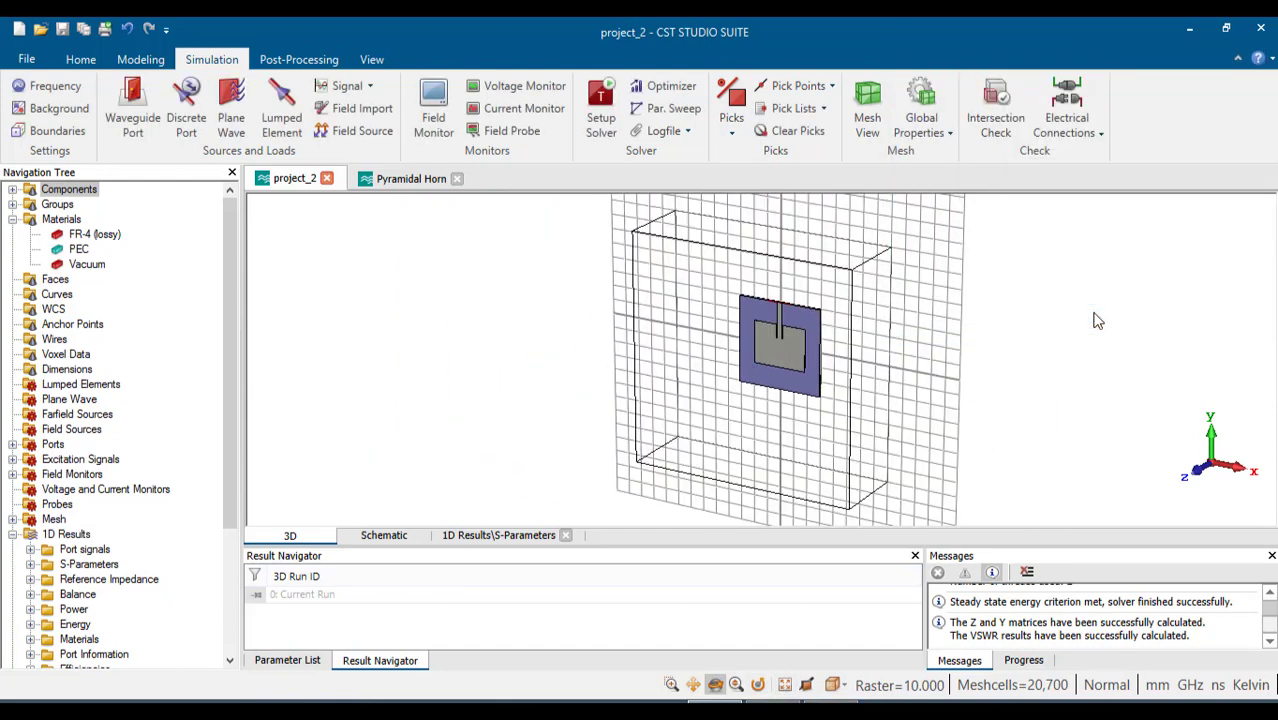
mouse_move(1037, 707)
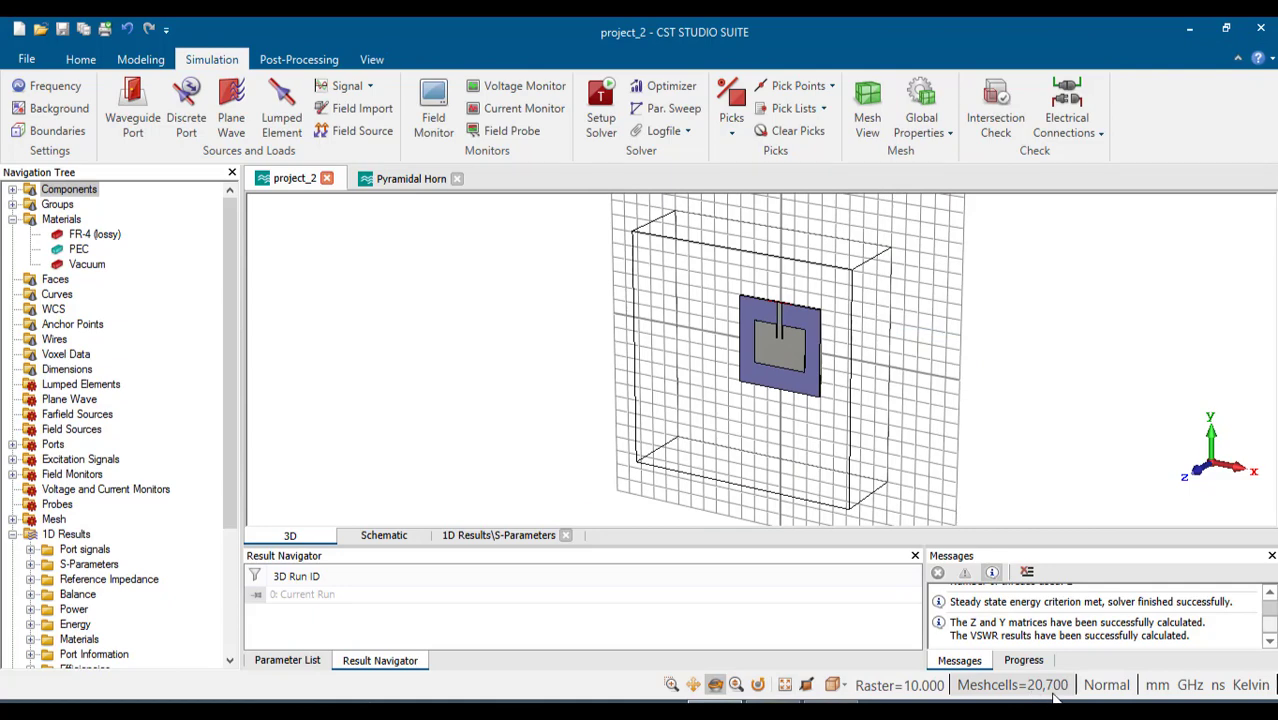
click(83, 564)
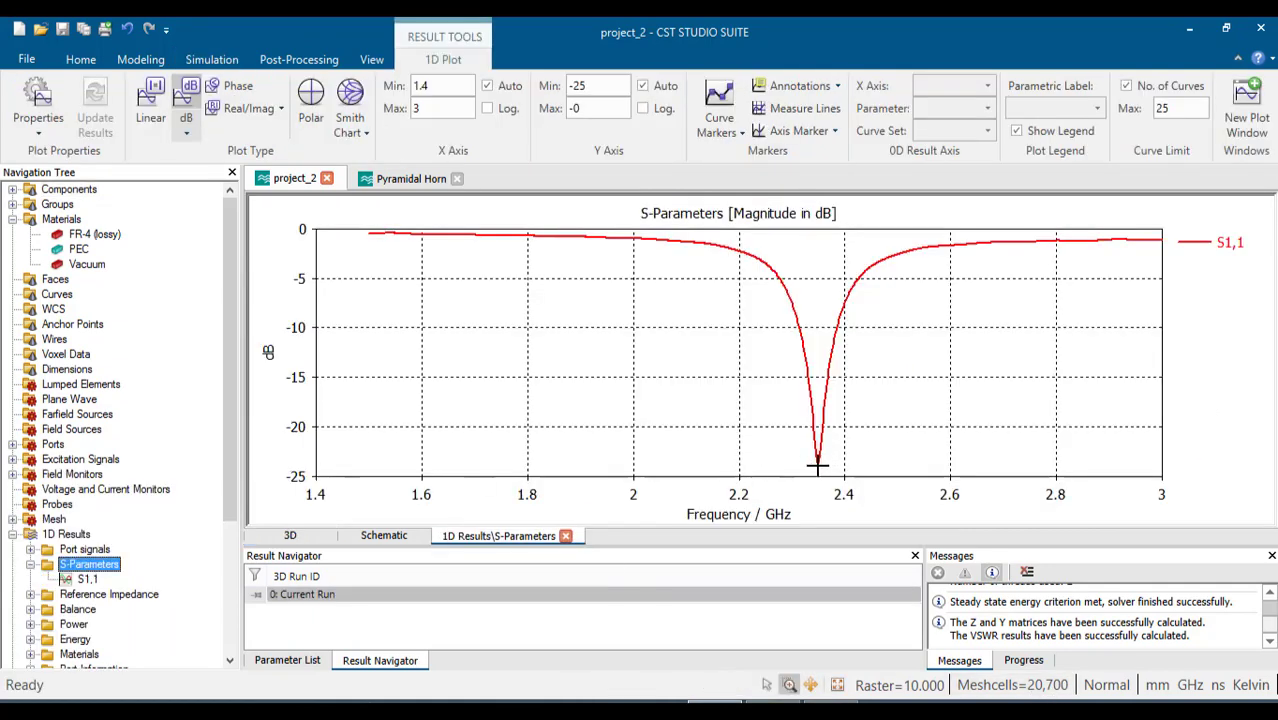
View the patch's 2.4 GHz far-field (6.251 dBi) and reopen its boundary settings
scroll(down, 3)
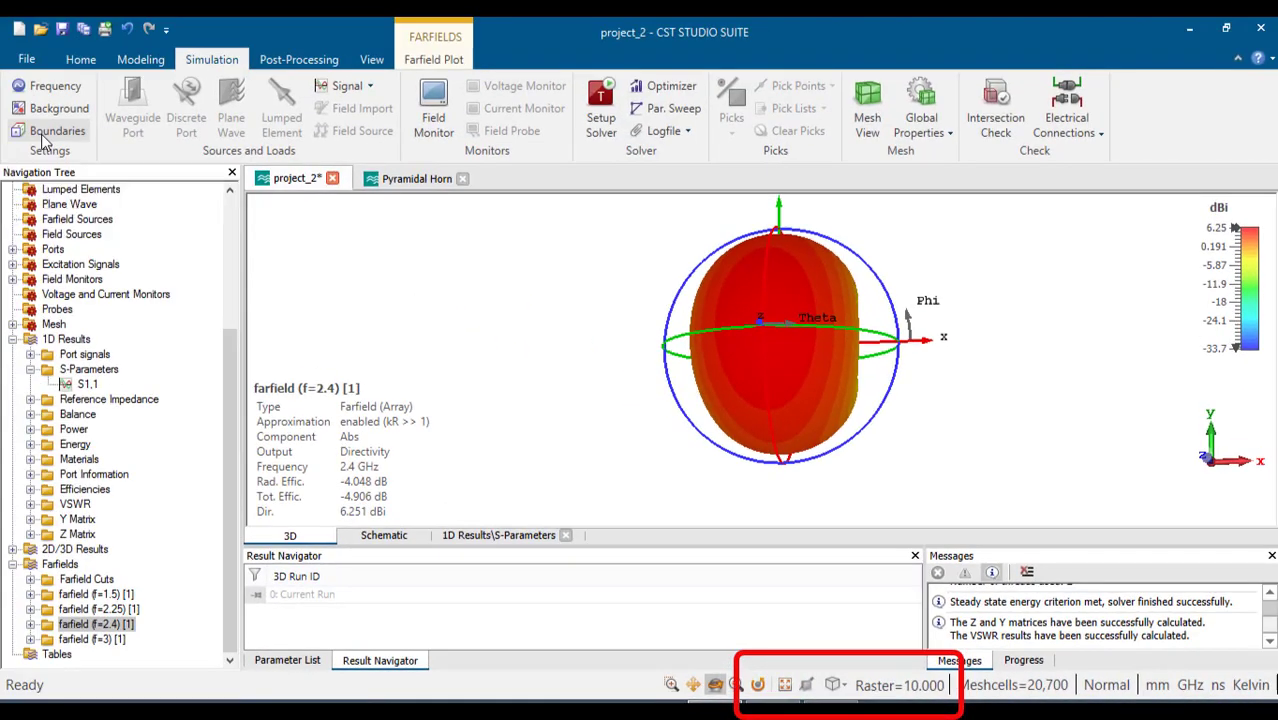
click(57, 131)
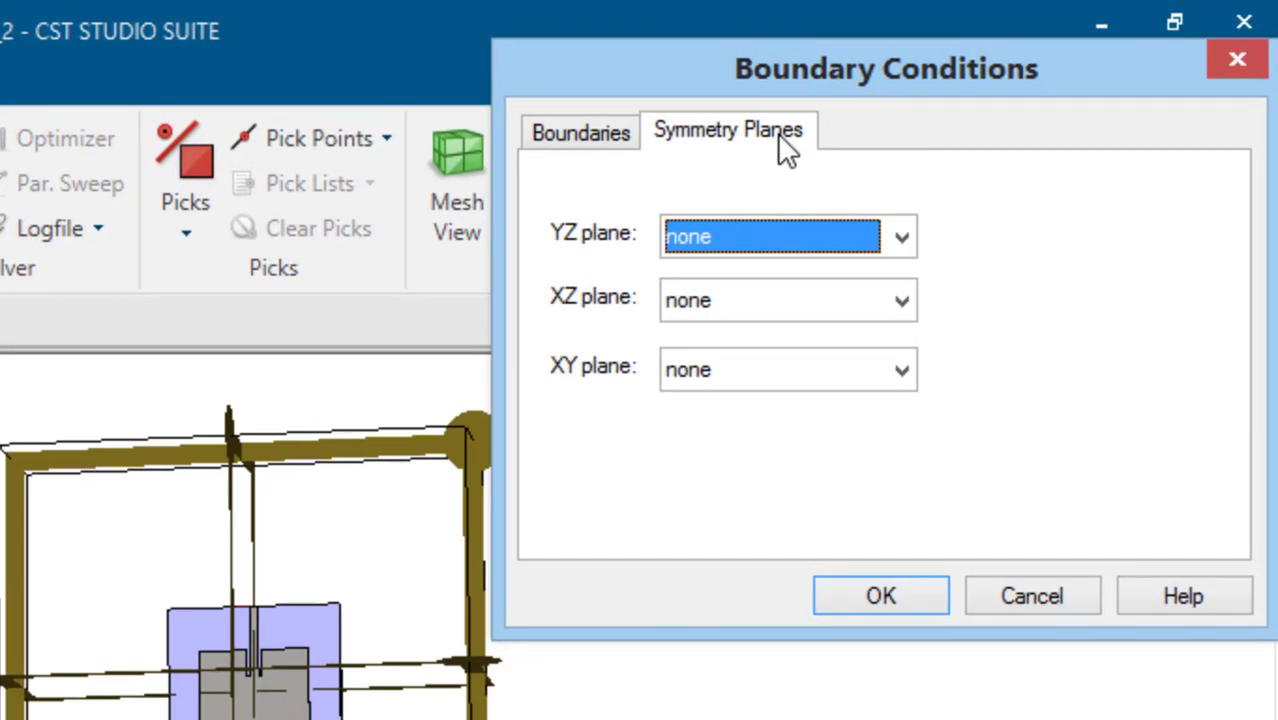
mouse_move(845, 180)
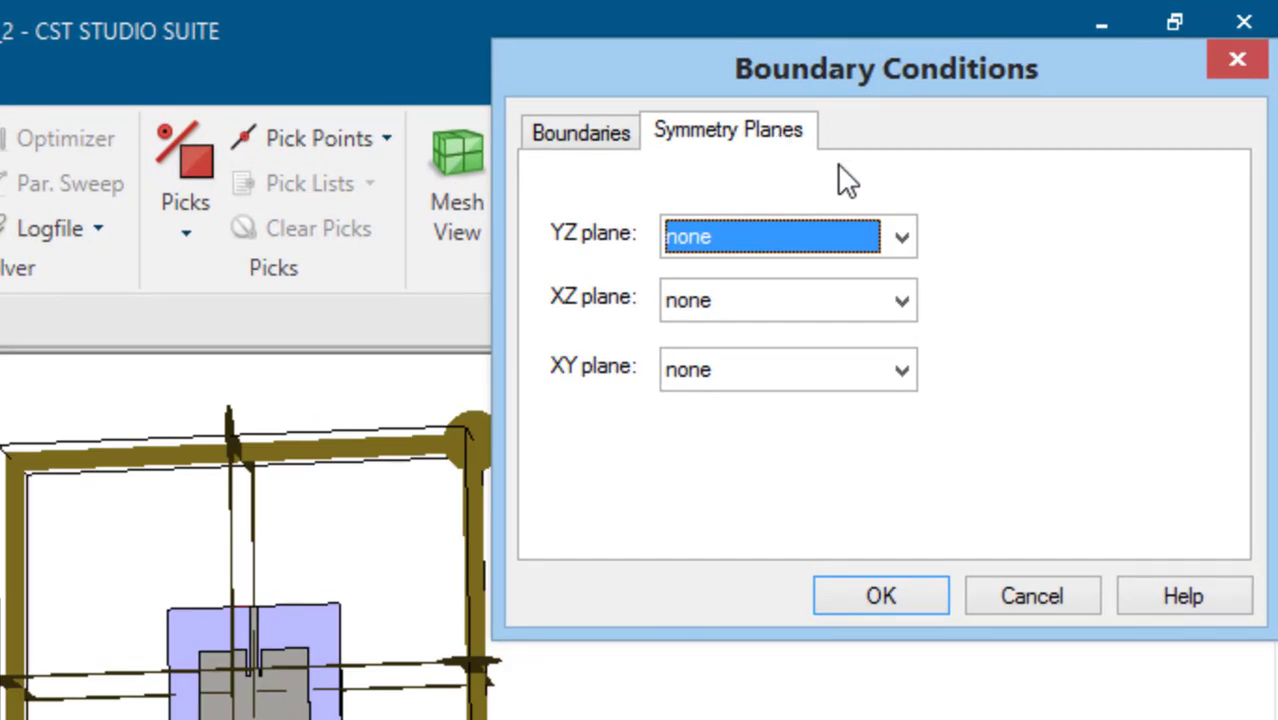
Set the patch's YZ symmetry plane to magnetic (Ht = 0), discard results, and re-run
click(902, 237)
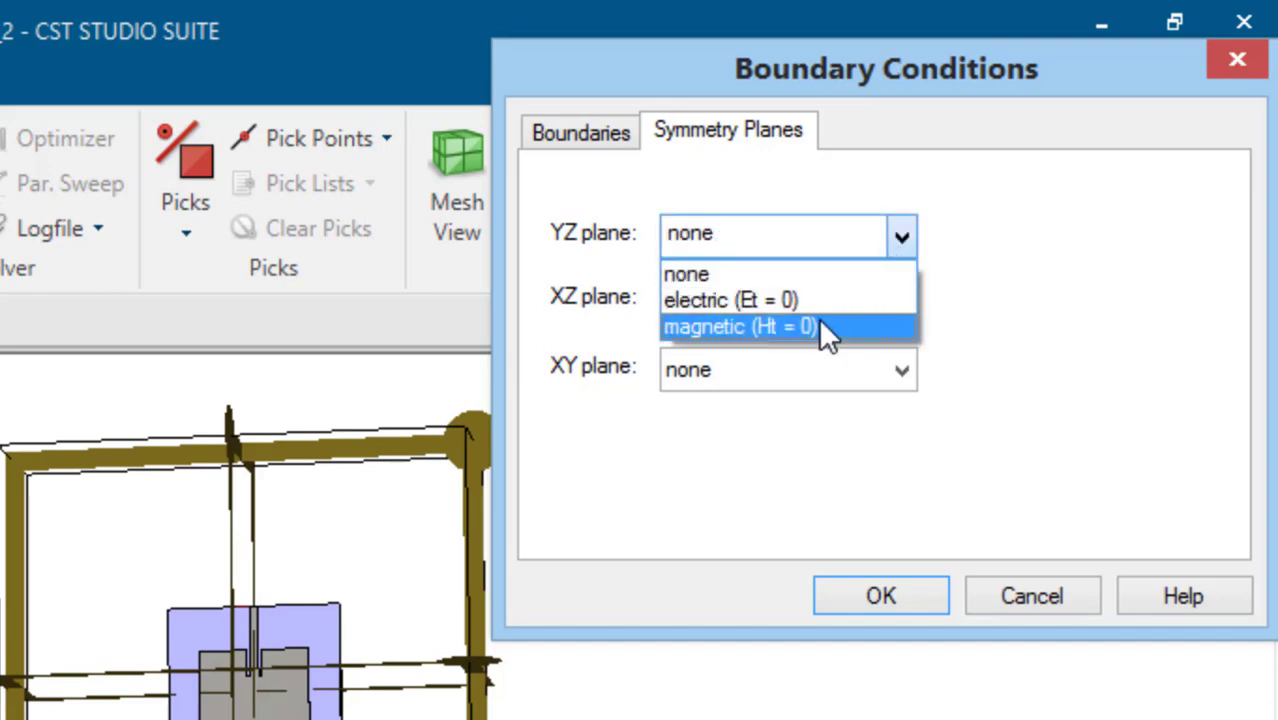
click(746, 328)
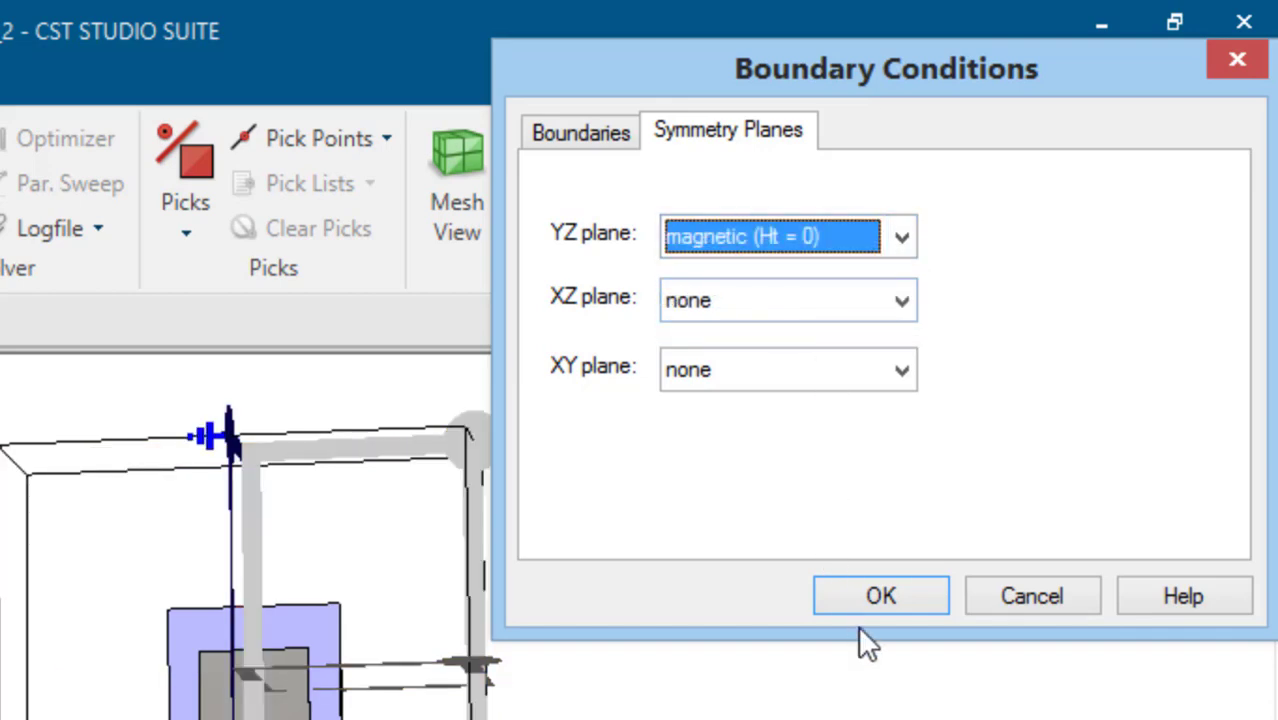
click(879, 595)
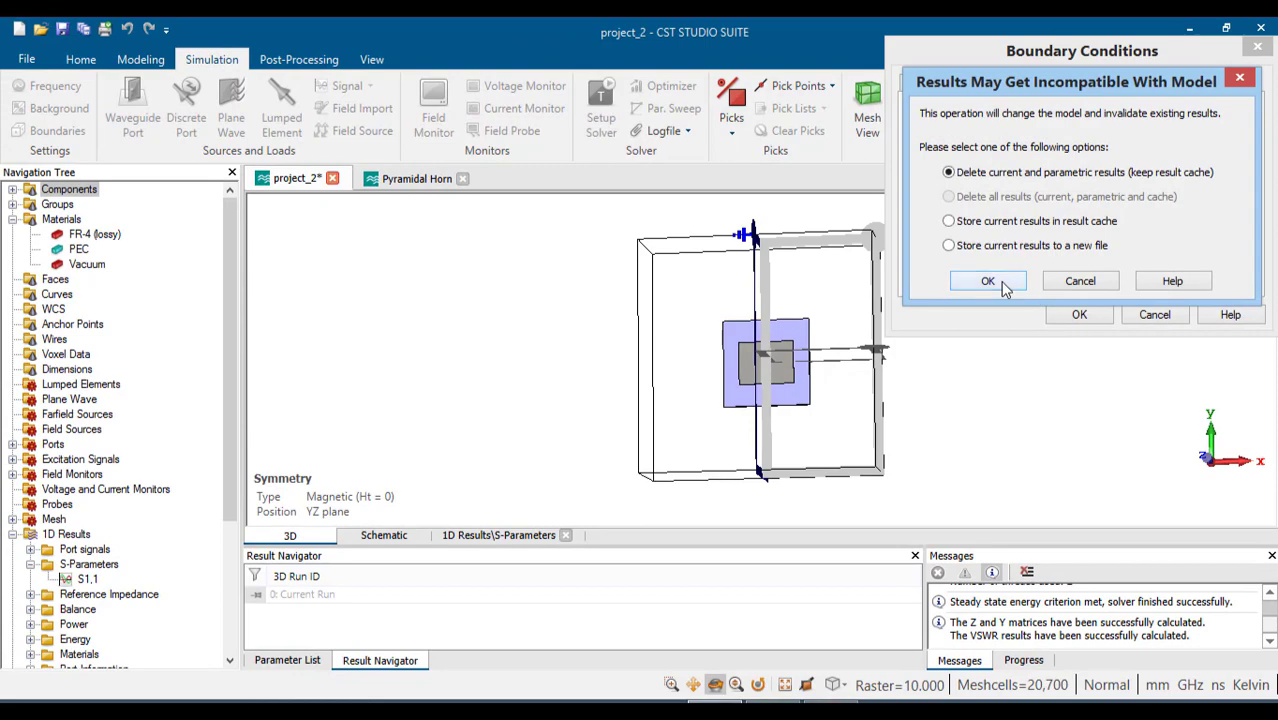
click(987, 280)
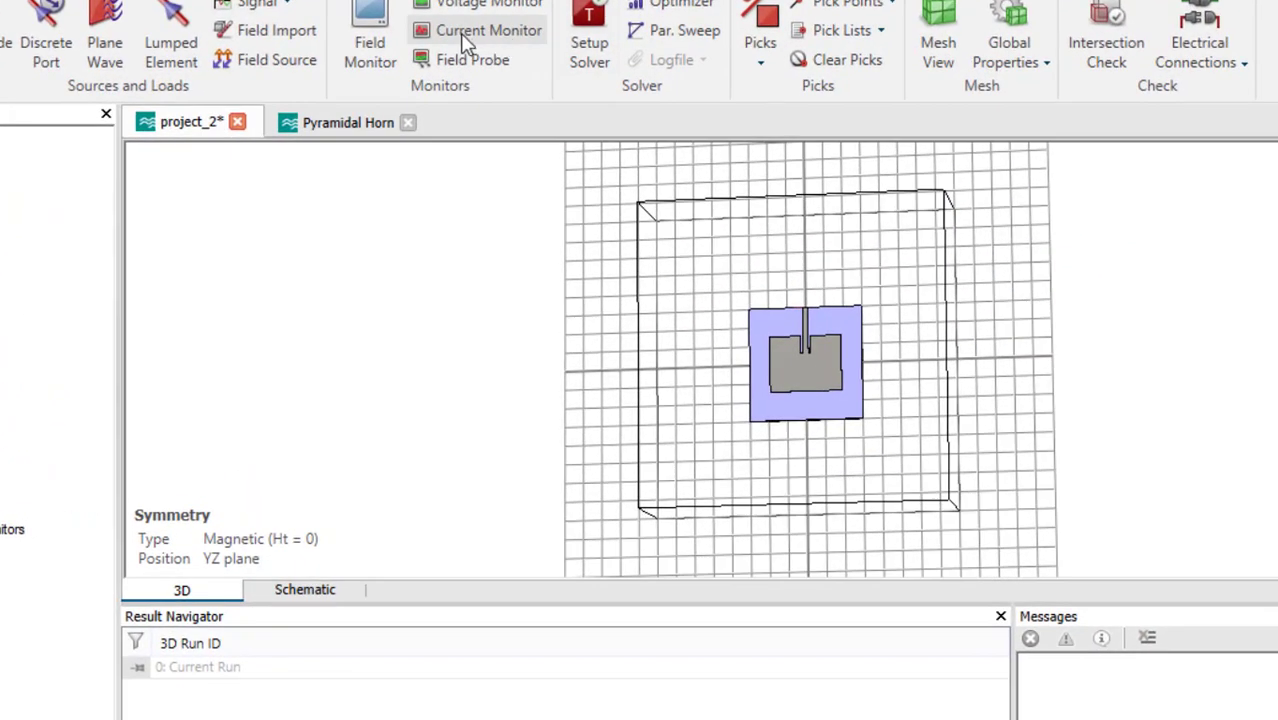
click(589, 42)
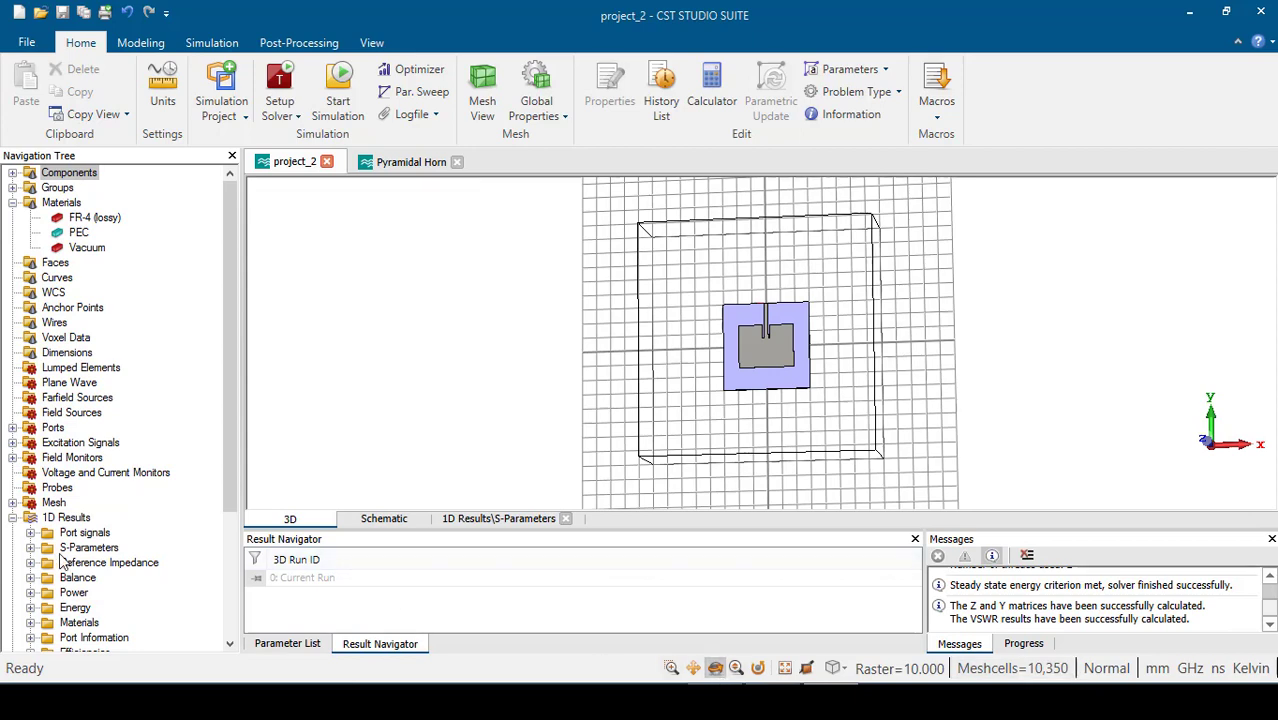
Compare the recomputed S1,1 and 2.4 GHz far-field (6.250 dBi), then return to the model
click(84, 547)
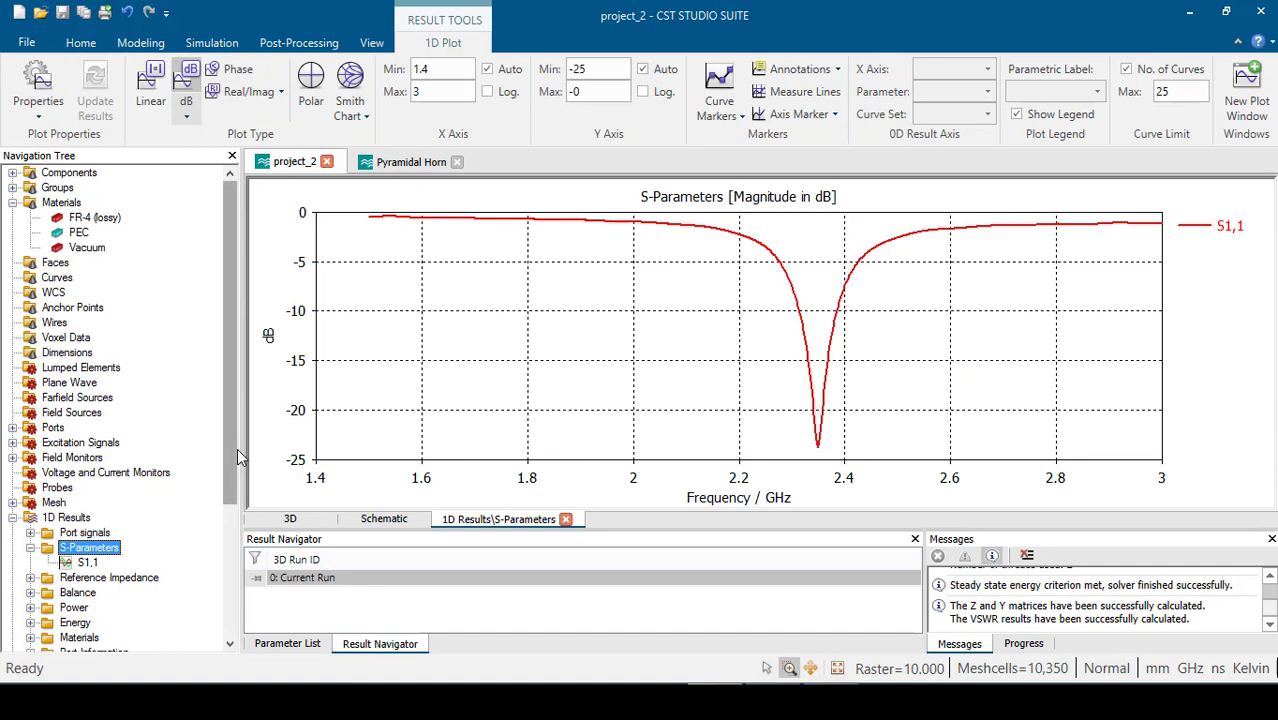
scroll(down, 3)
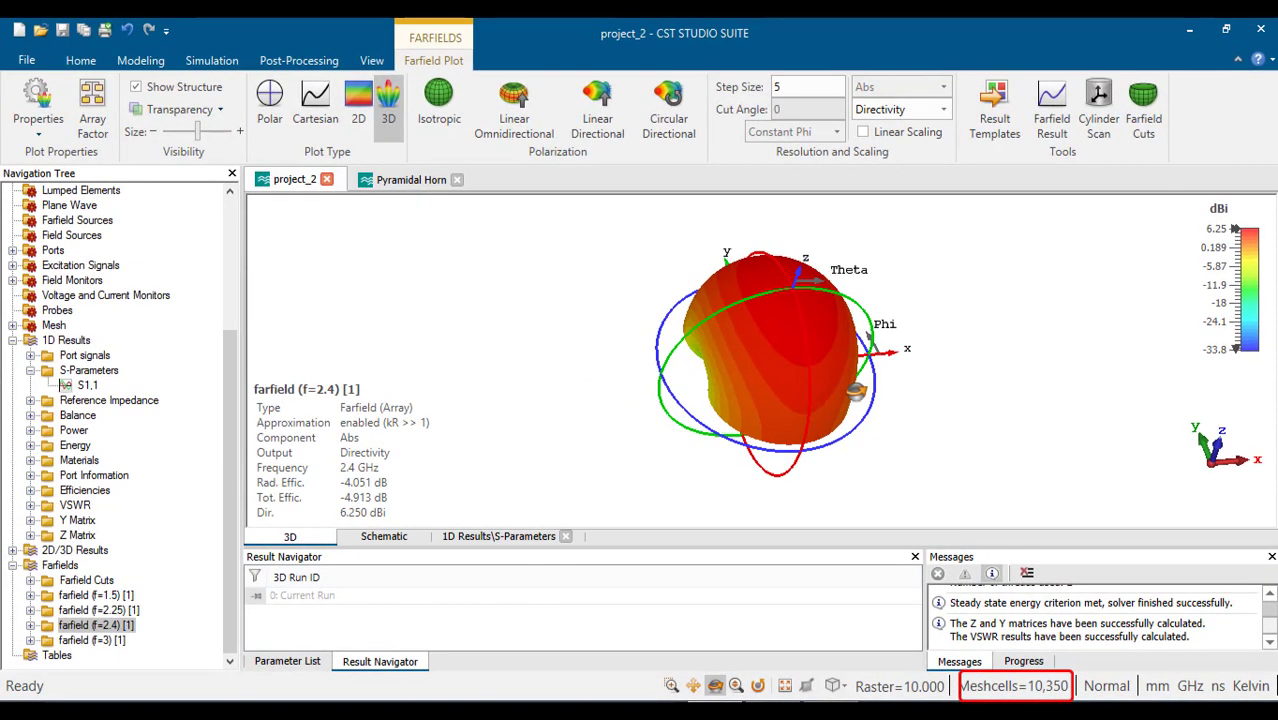
click(498, 536)
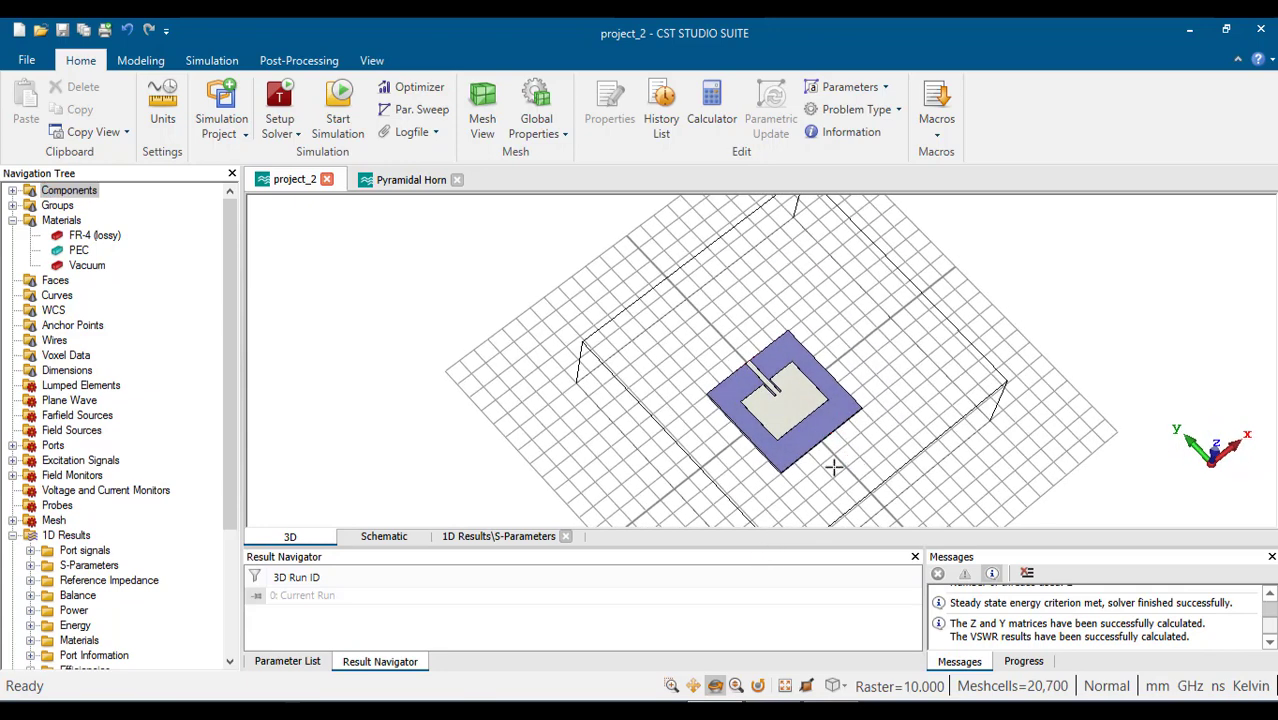
mouse_move(827, 469)
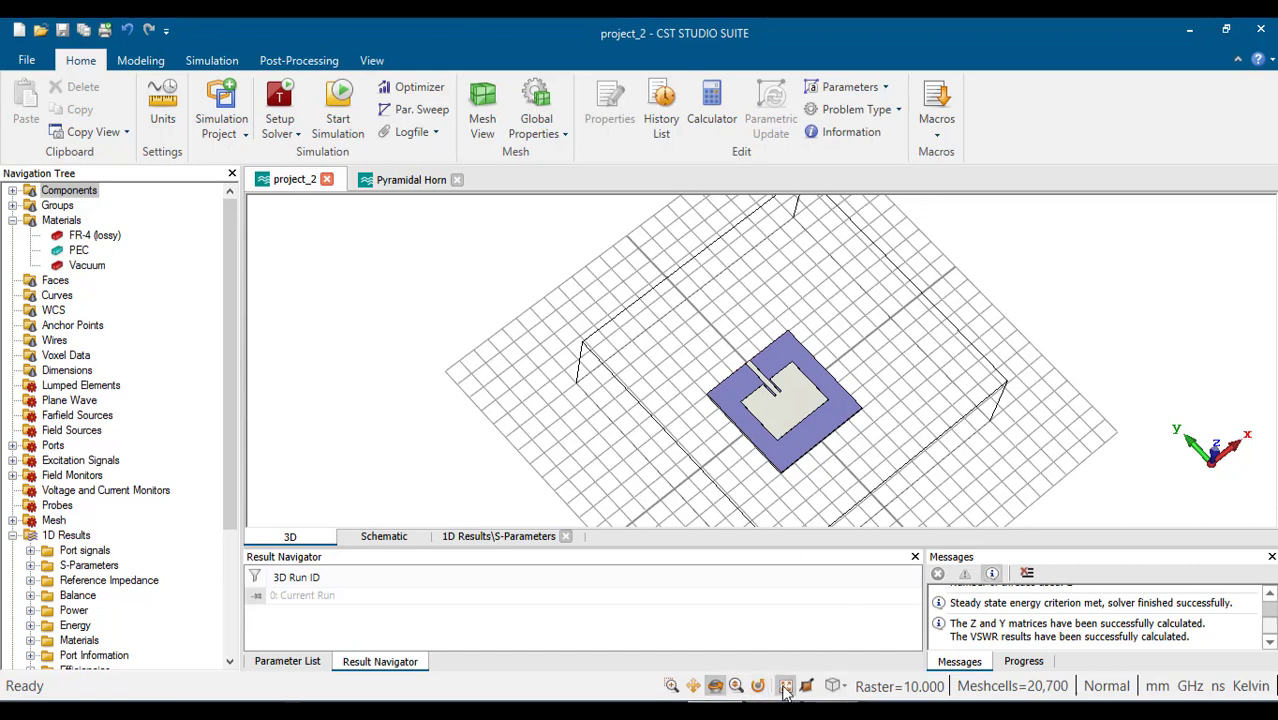
Switch to the Front preset view to see the patch antenna face-on
click(794, 685)
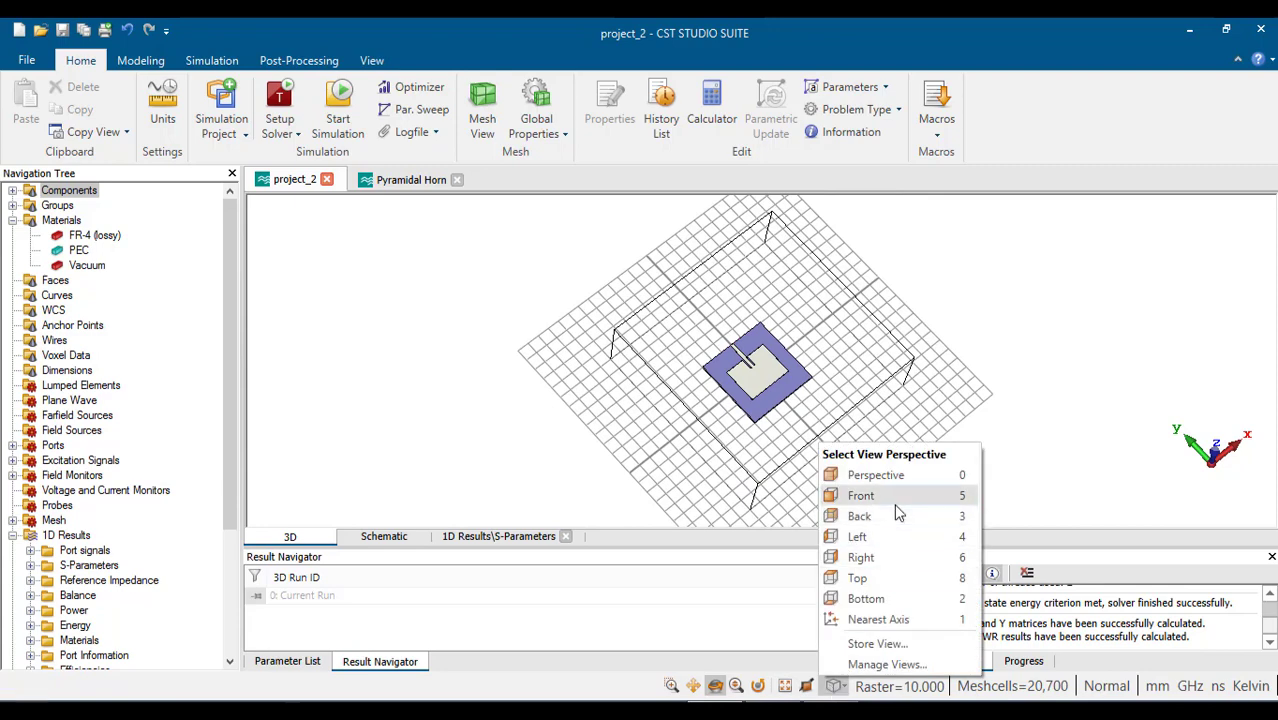
click(861, 495)
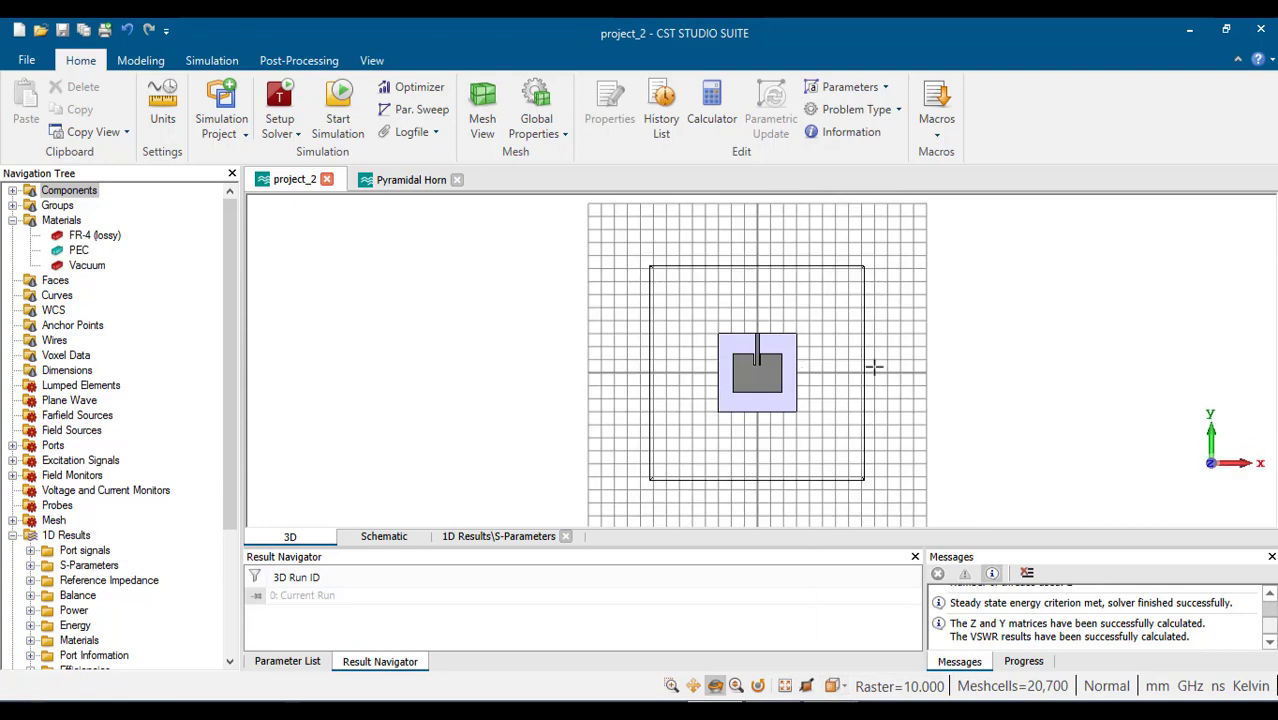